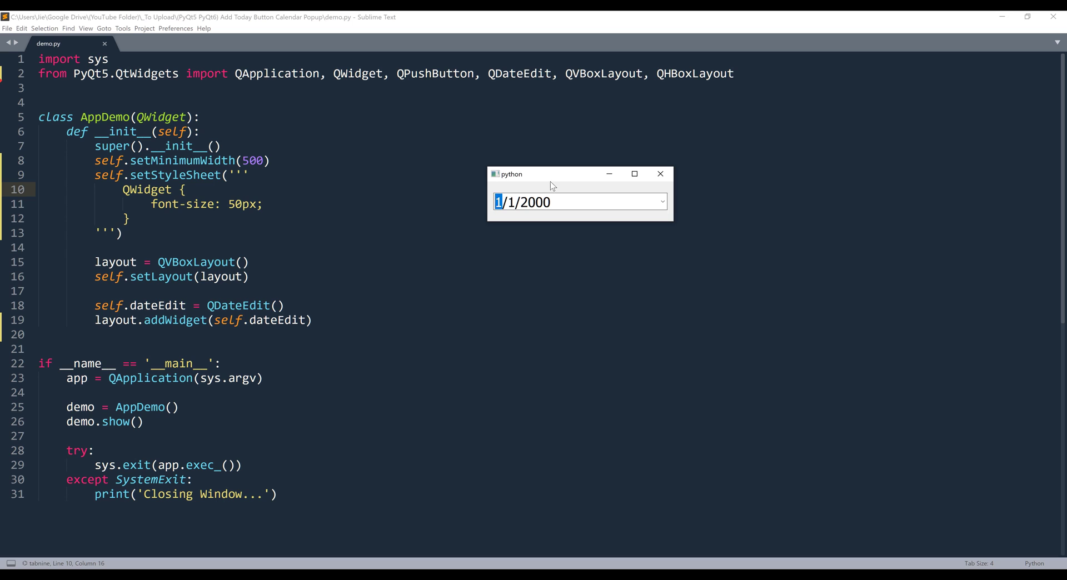
- Use the calendar's Today button to set the date to 12/27/2021, then close the demo
click(577, 203)
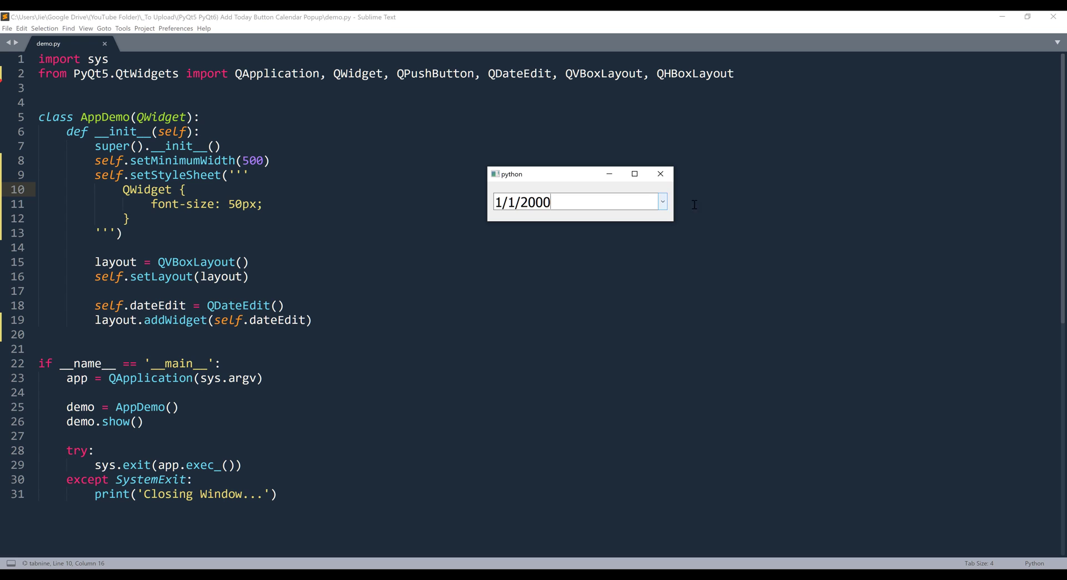
click(660, 201)
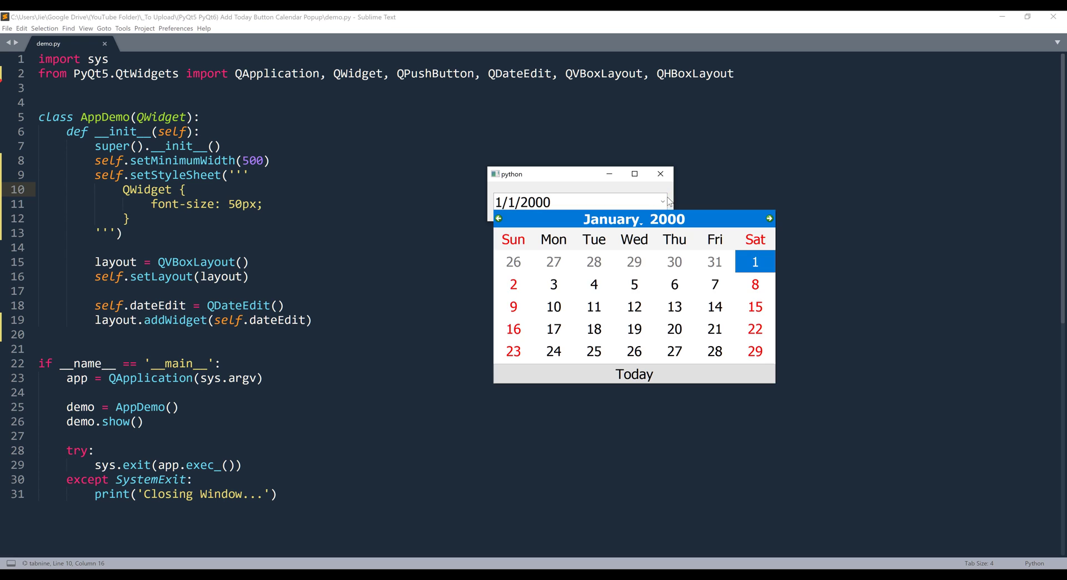
mouse_move(659, 250)
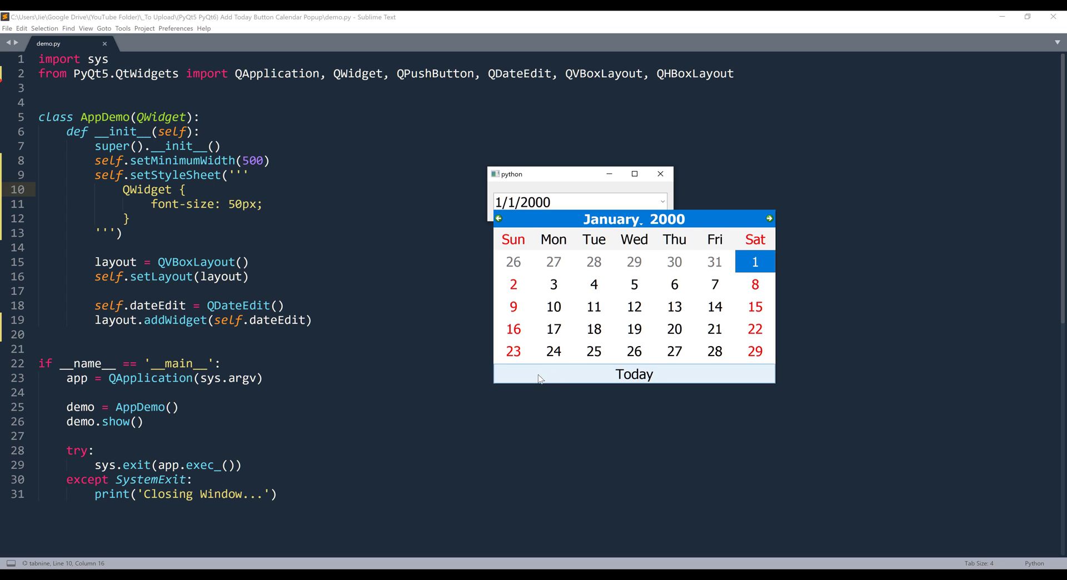
mouse_move(667, 381)
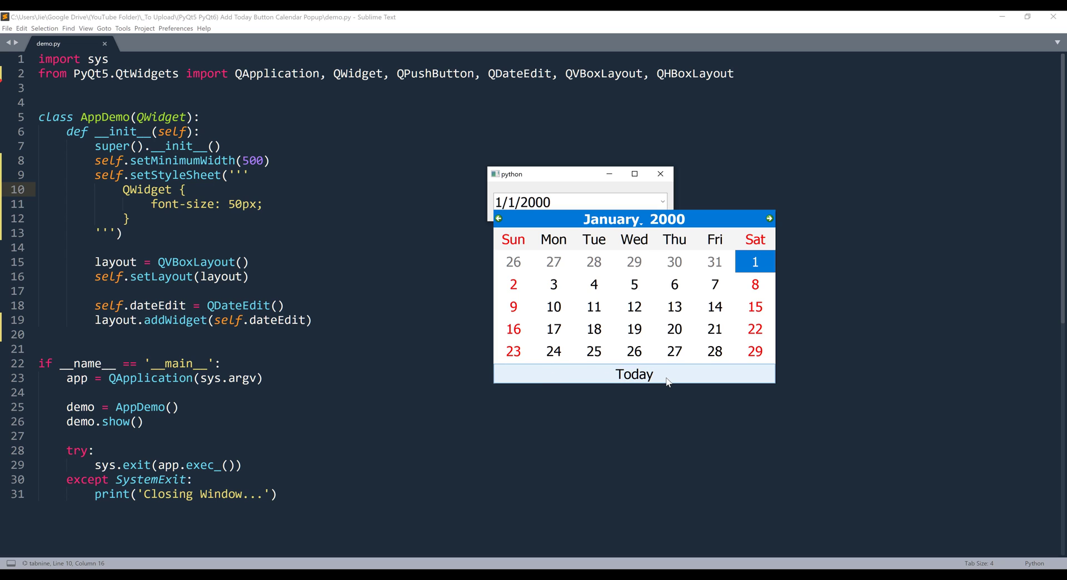
click(633, 375)
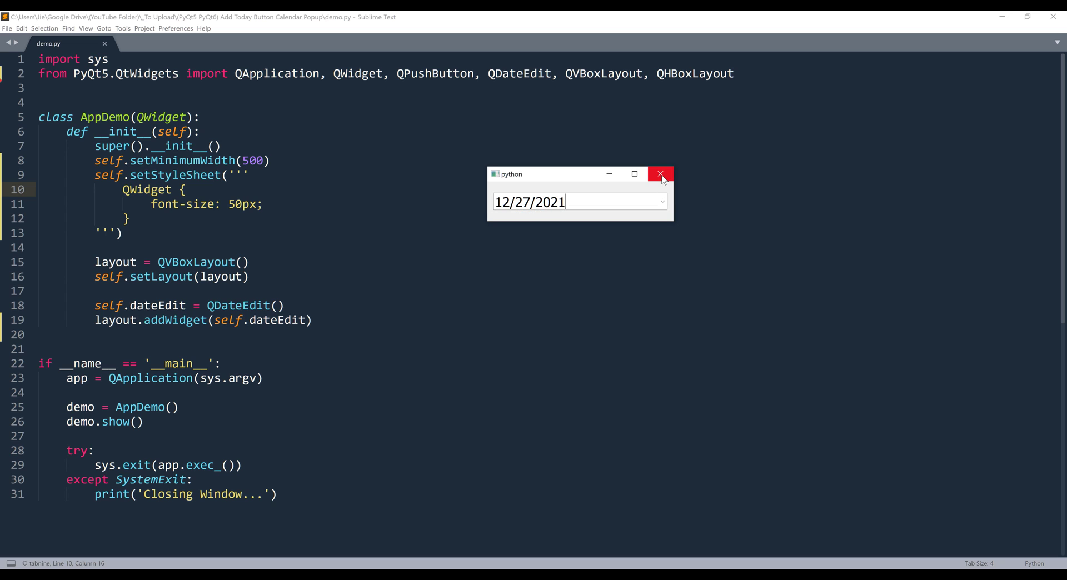
click(659, 174)
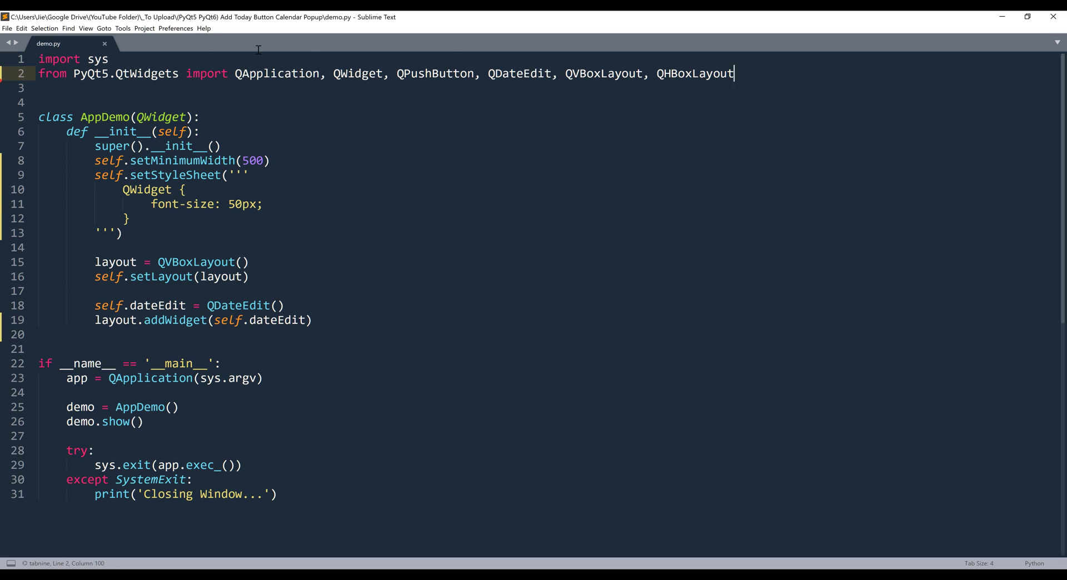
mouse_move(760, 78)
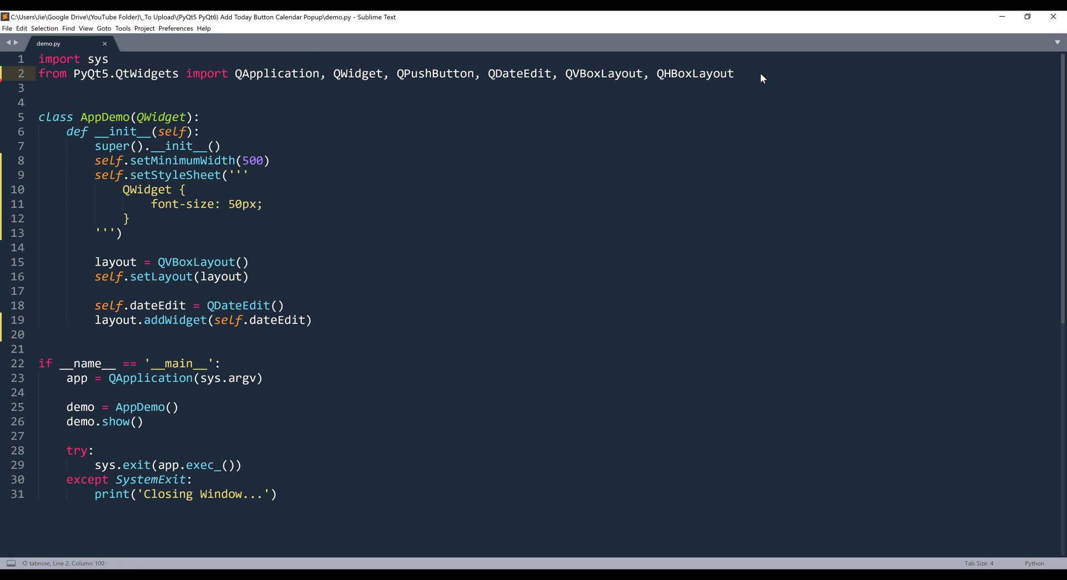
- Add 'from PyQt5.QtCore import QDate' below the QtWidgets import in demo.py
key(enter)
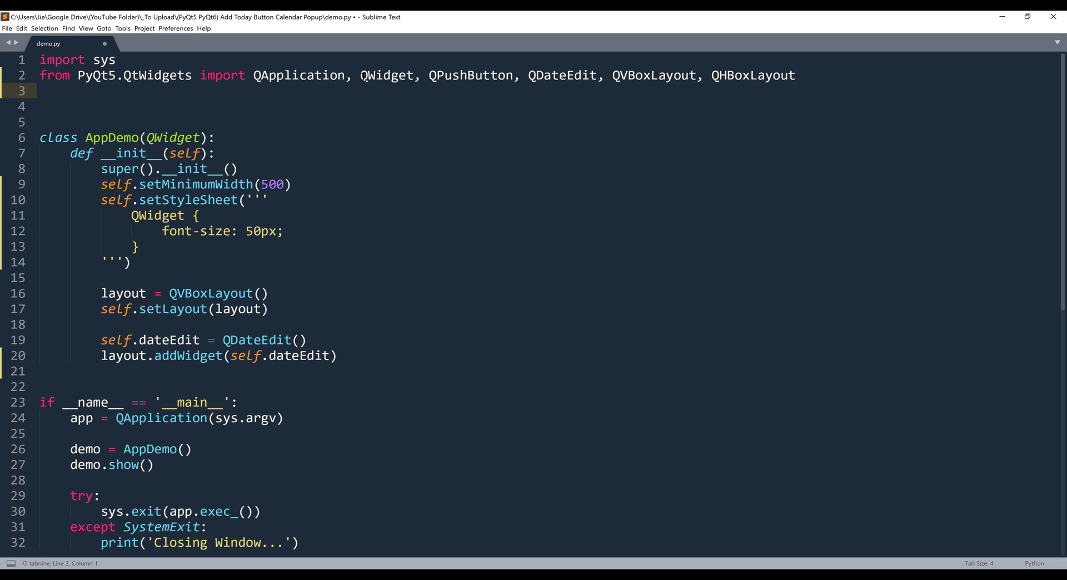
click(542, 75)
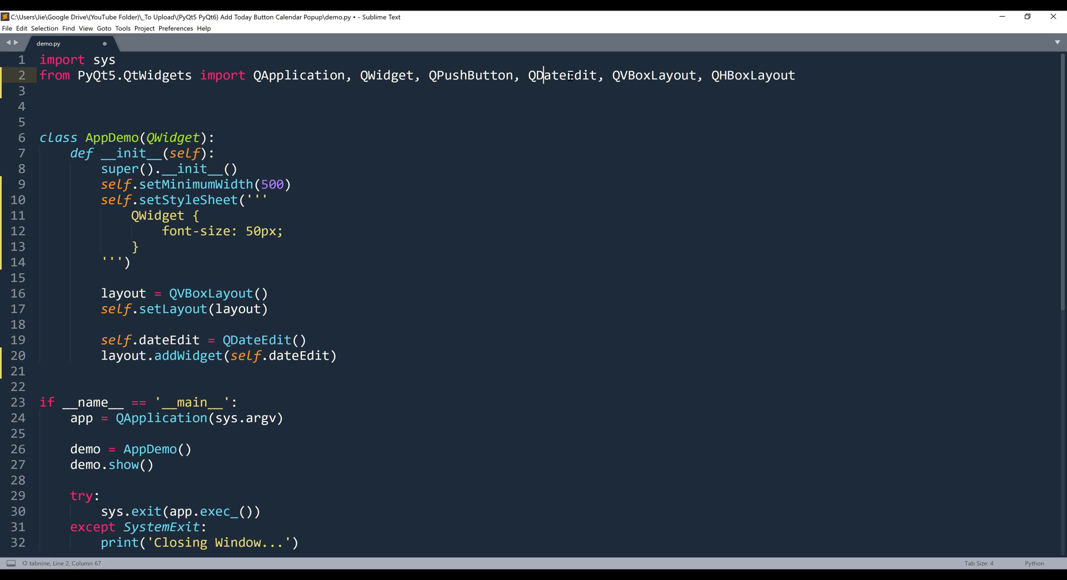
drag(609, 74, 773, 75)
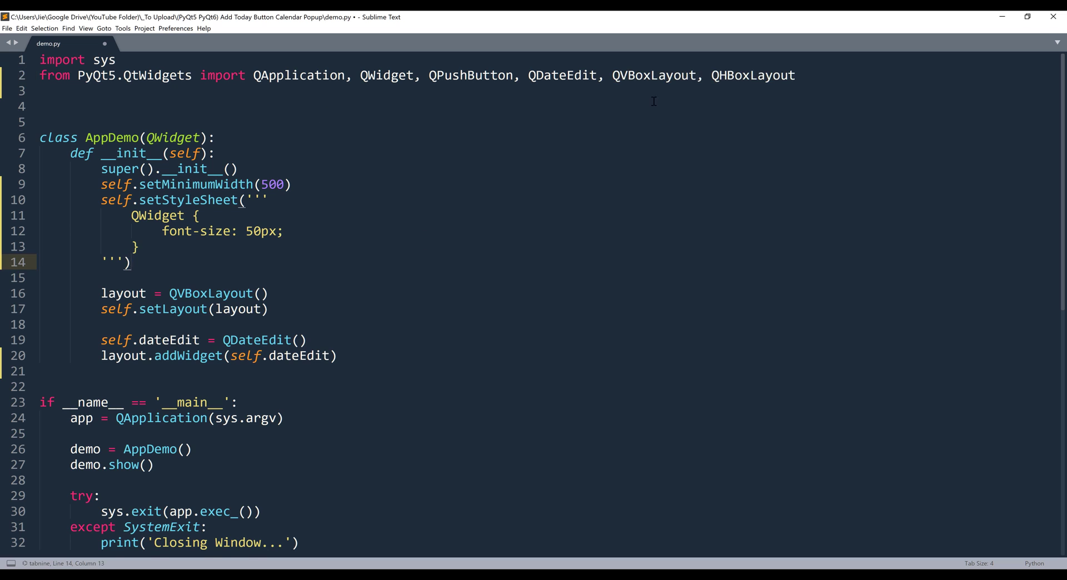
text(f)
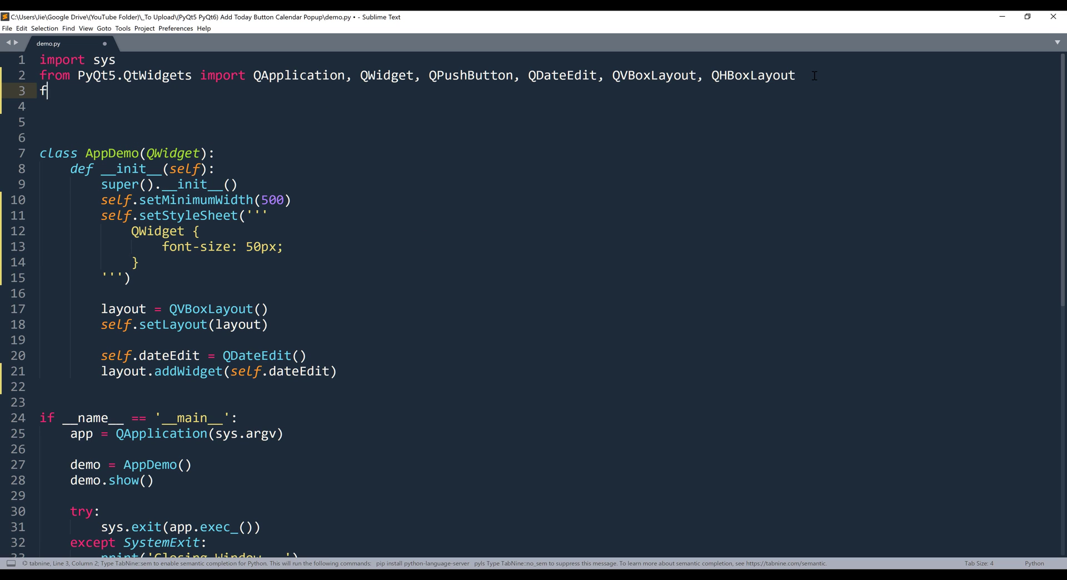
text(rom PyQt5.)
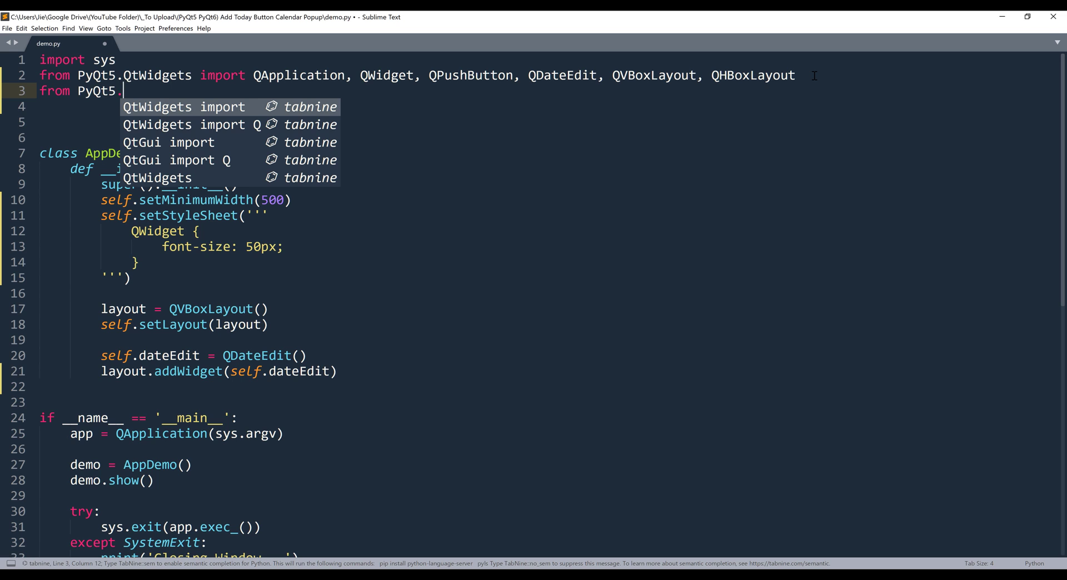
text(QtCore import Q)
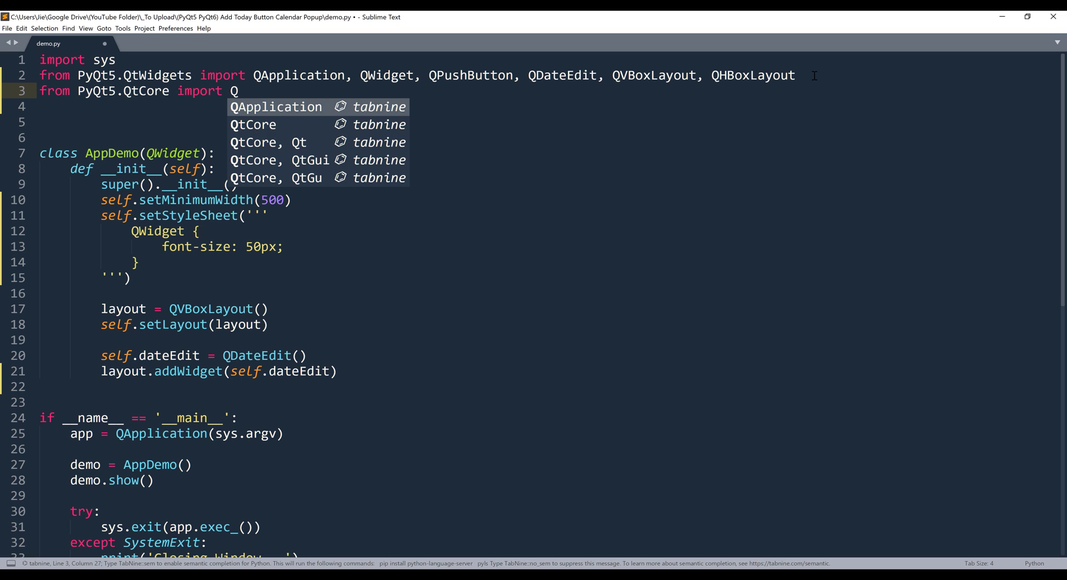
text(Date)
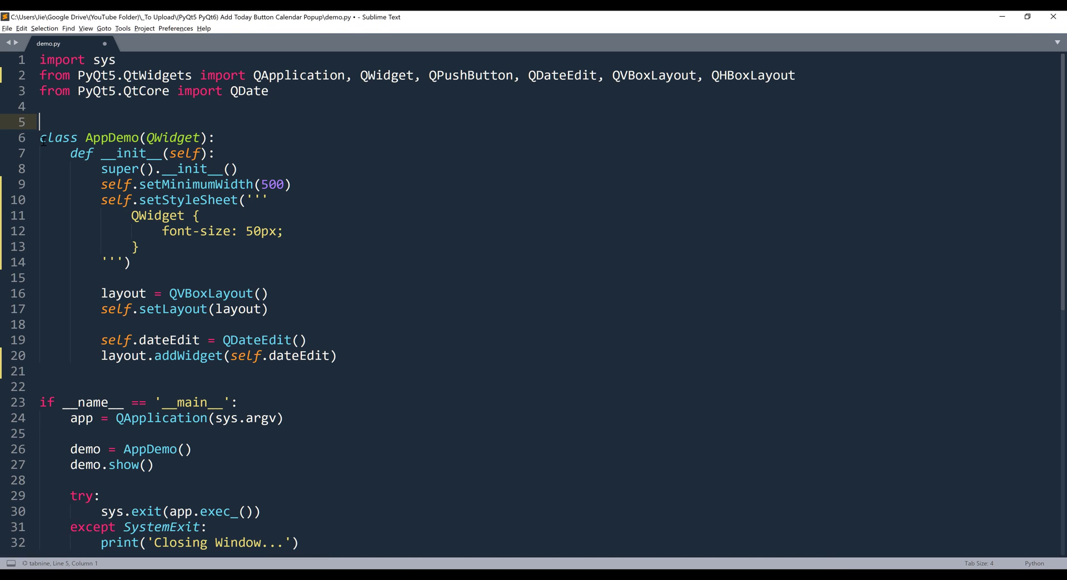
drag(40, 138, 40, 386)
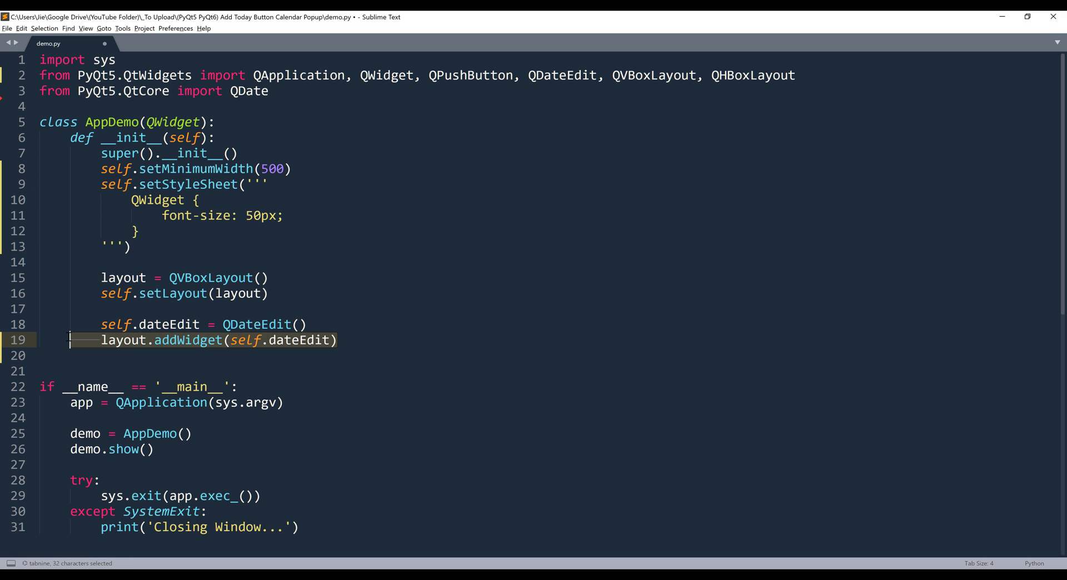
- Run demo.py, check the date field reads 1/1/2000, close the window and return to the dateEdit line
click(269, 293)
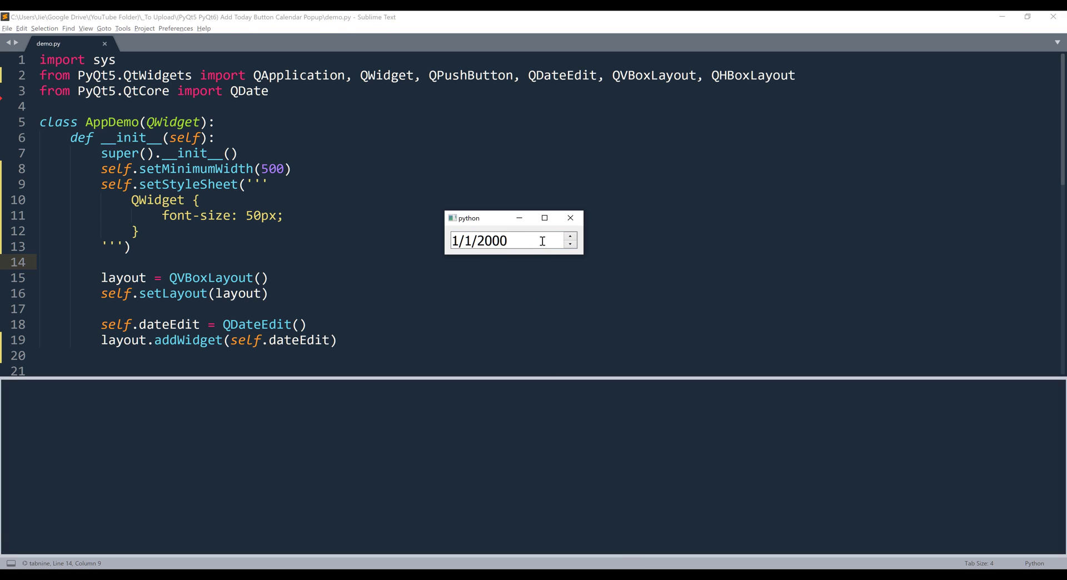
click(569, 236)
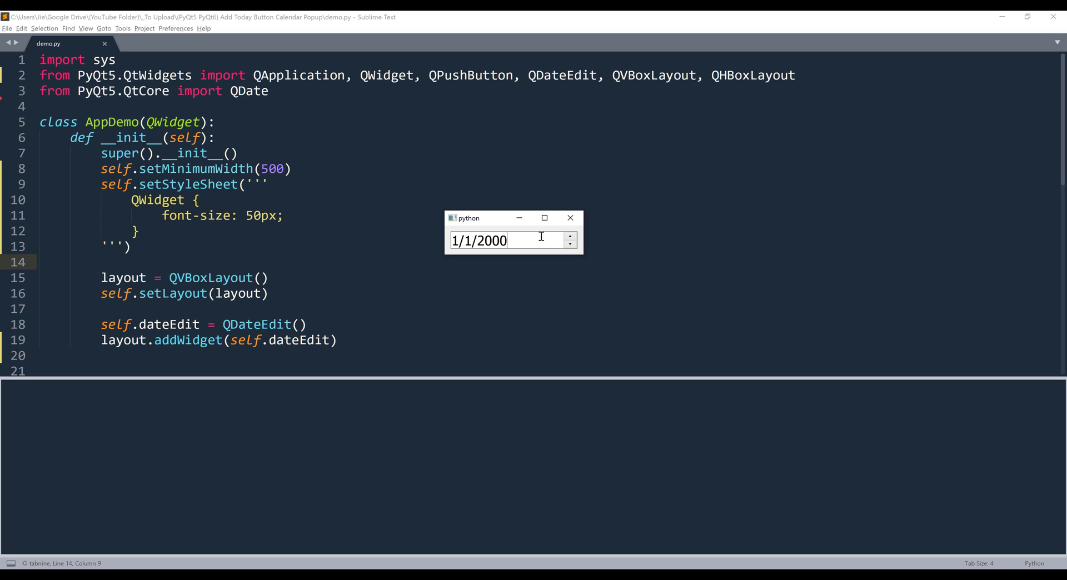
mouse_move(541, 241)
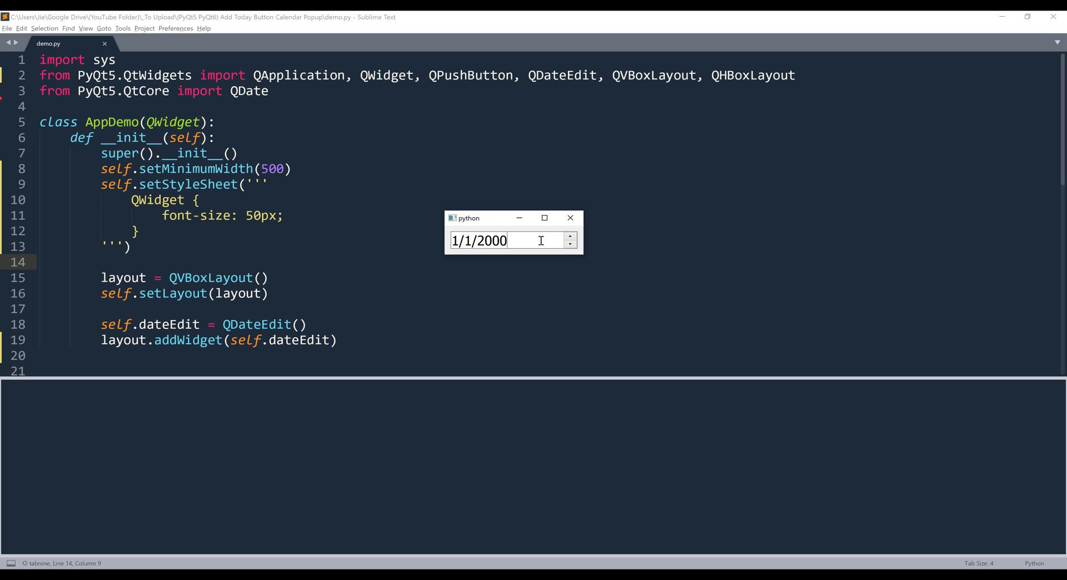
click(570, 218)
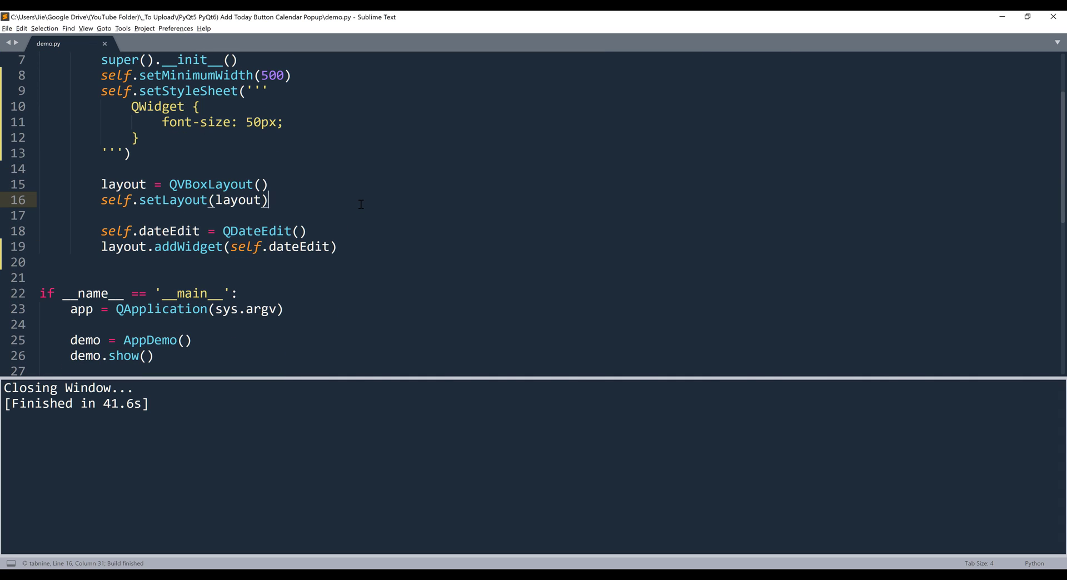
click(307, 230)
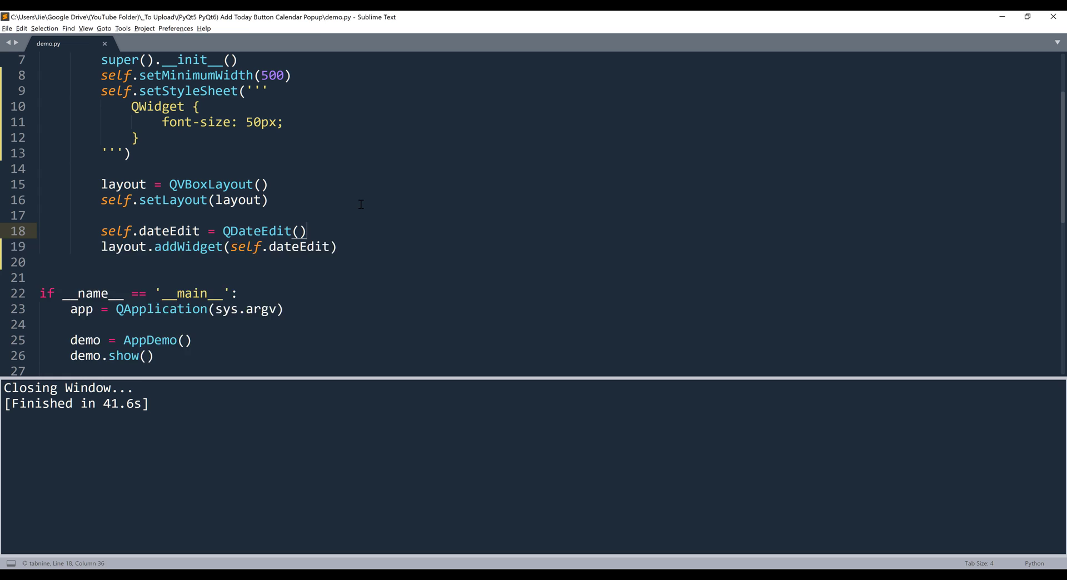
- Add self.dateEdit.setCalendarPopup(True) and run the script with Ctrl+B
key(enter)
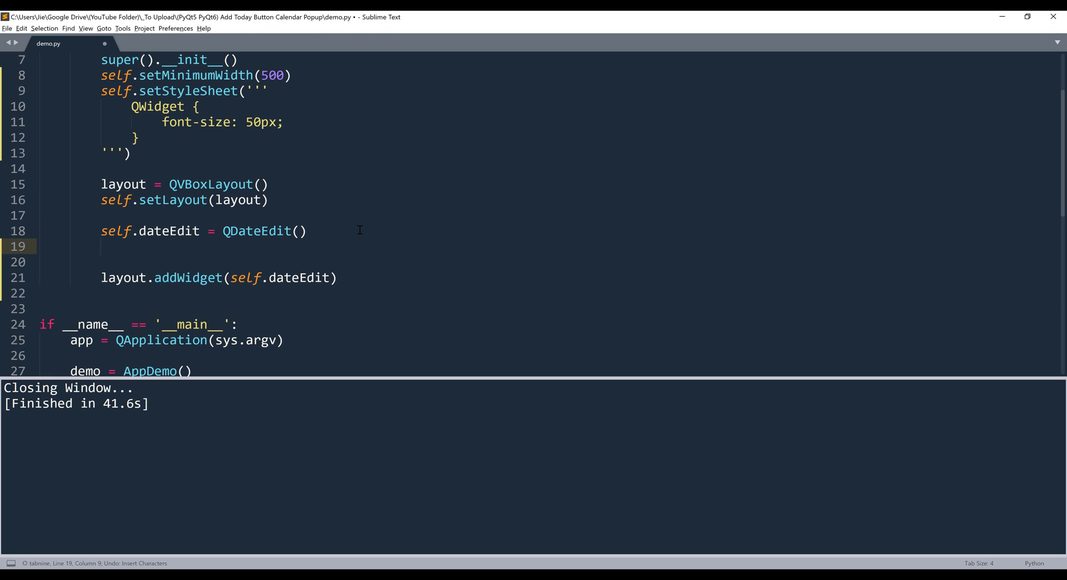
text(self.dateEdit)
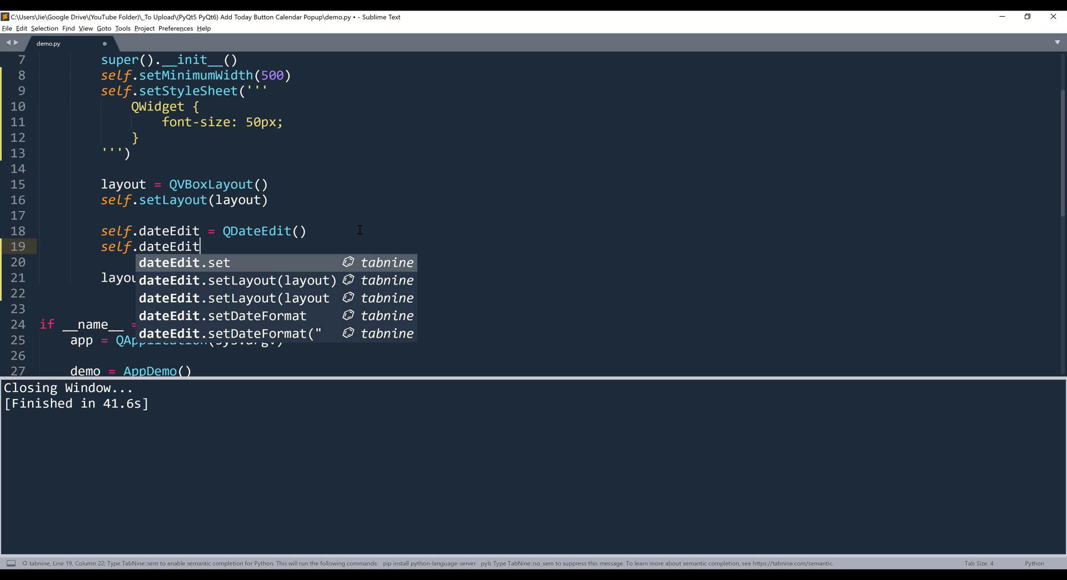
text(.)
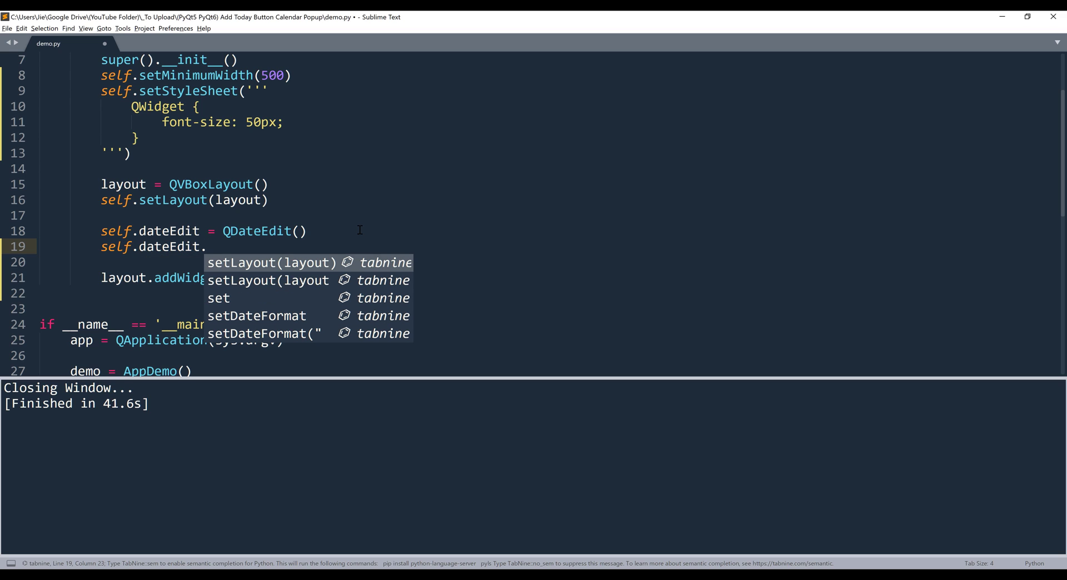
text(set)
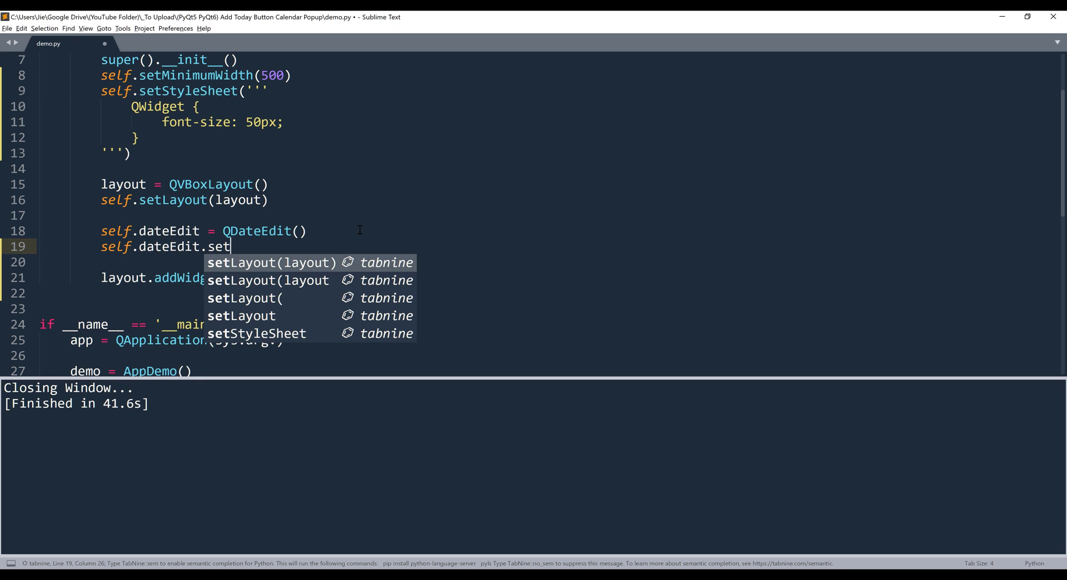
text(CalendarPop)
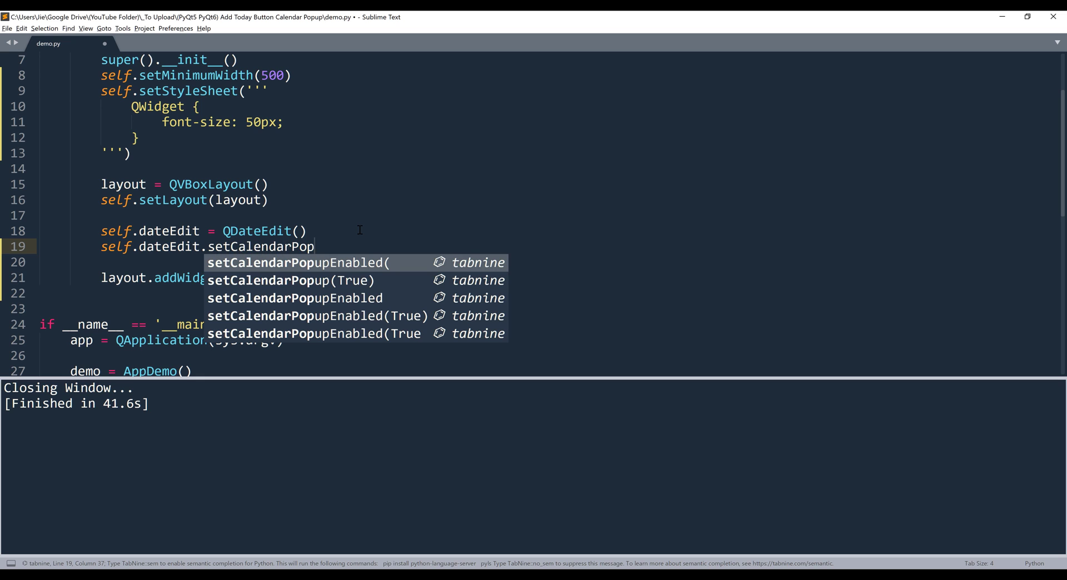
text((True)
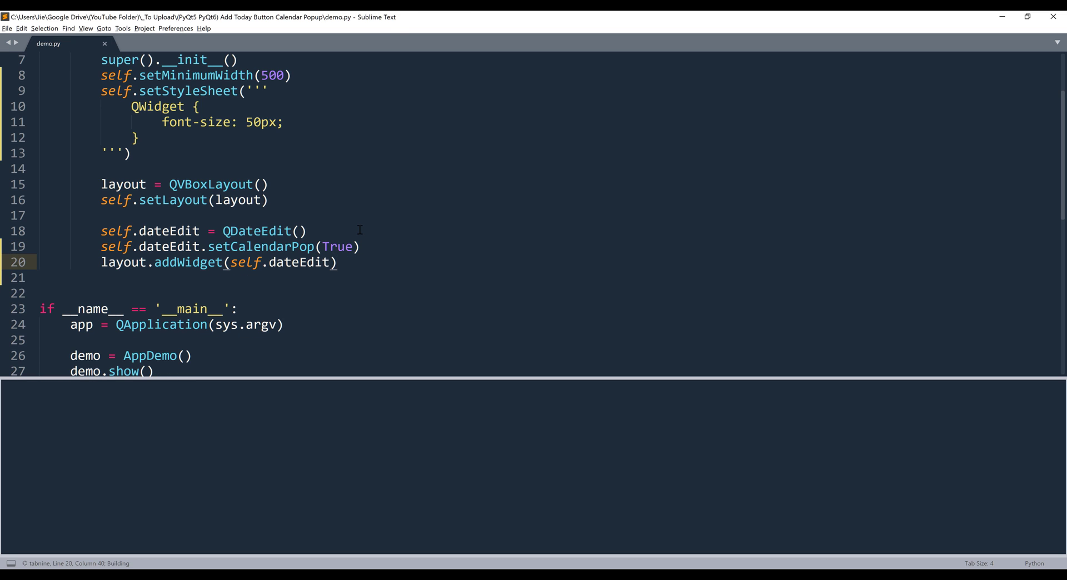
key(ctrl+b)
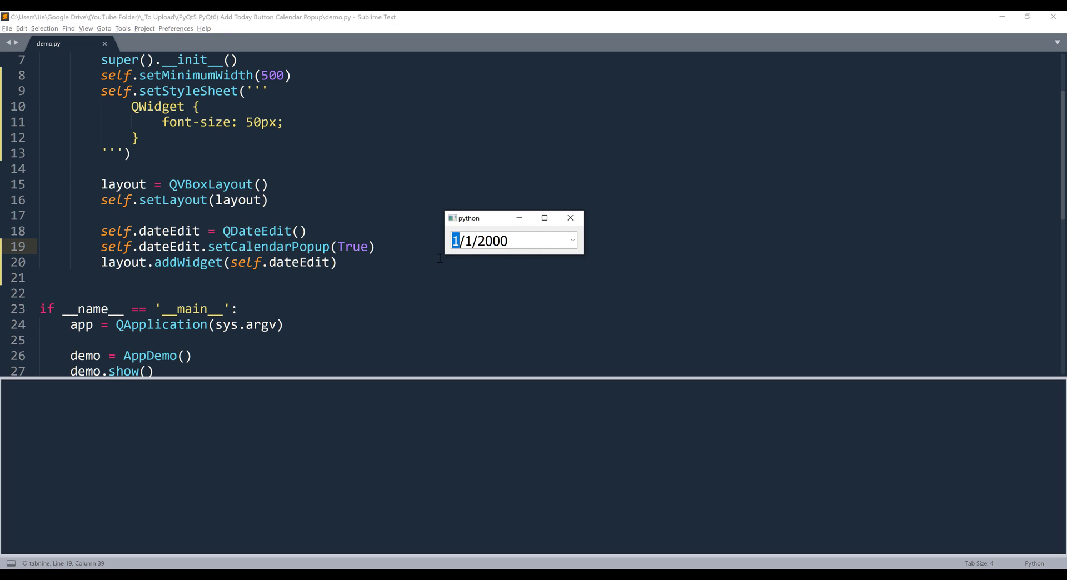
- Confirm the date edit shows the January 2000 calendar popup, then close the test window
click(571, 240)
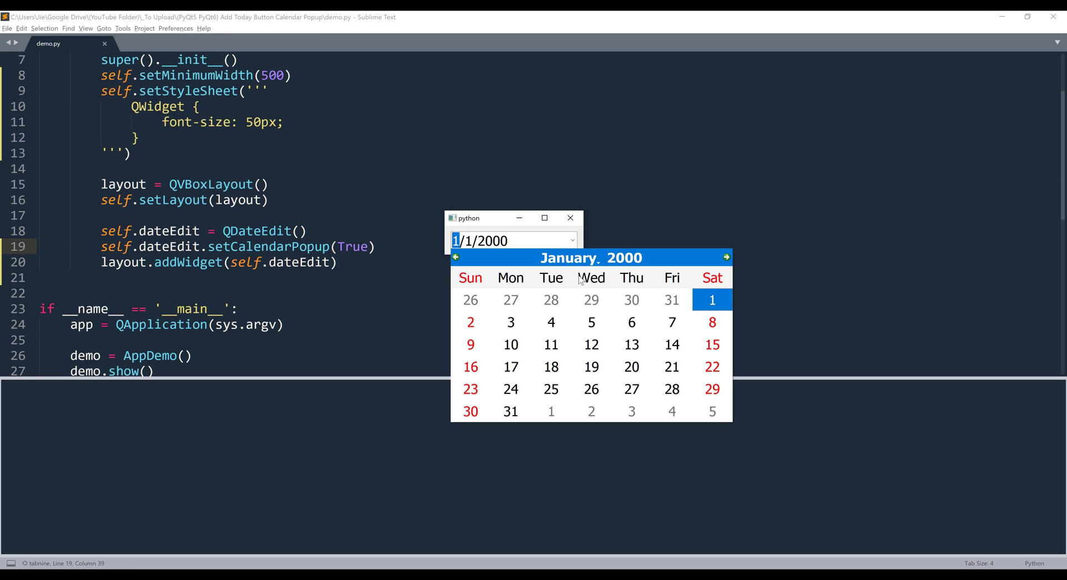
mouse_move(704, 314)
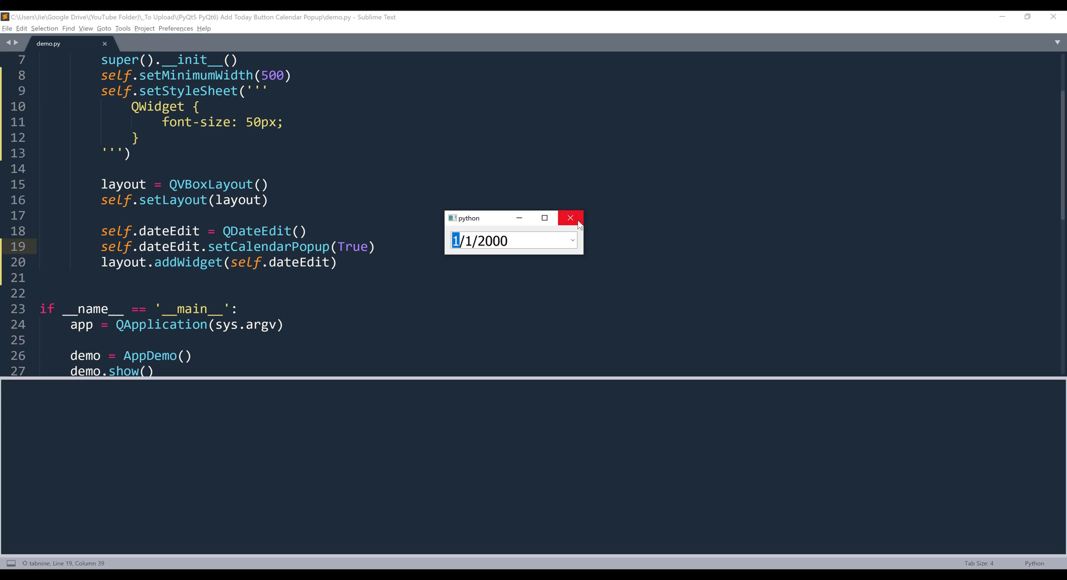
click(570, 218)
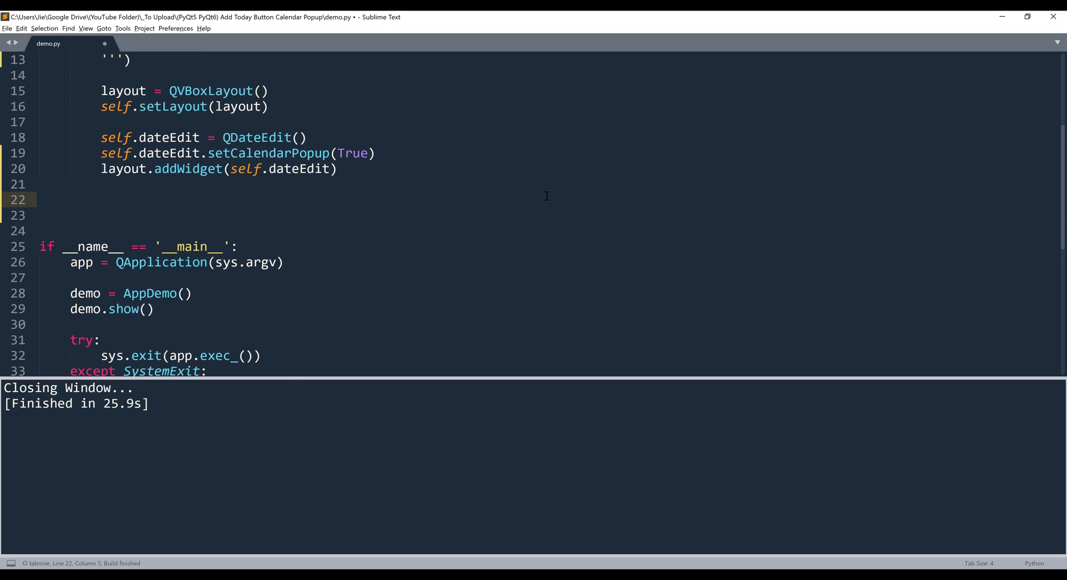
- Create self._today_button = QPushButton('&Today') and begin the next line with self
text(sef)
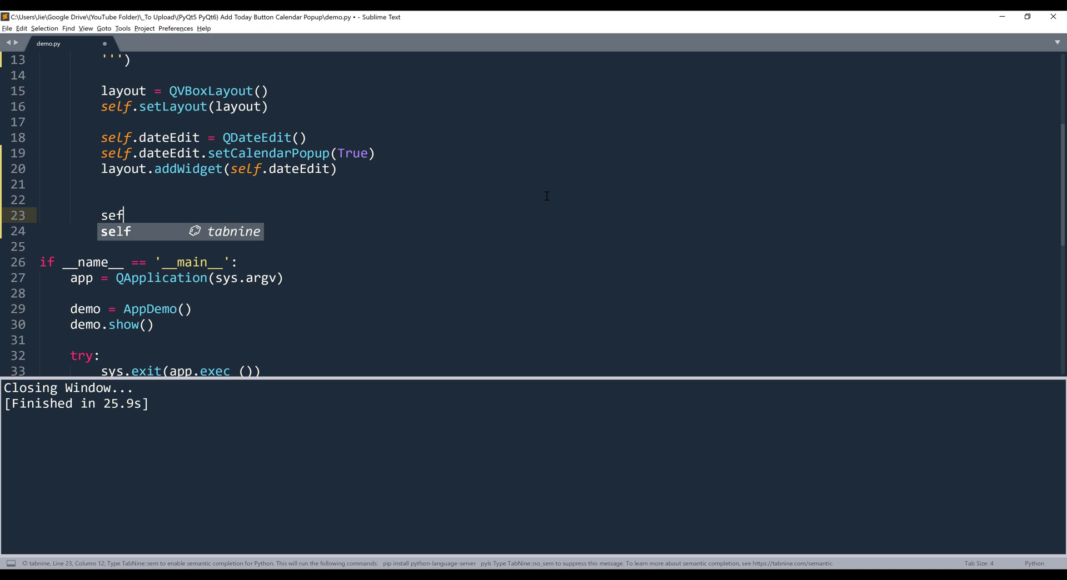
text(l)
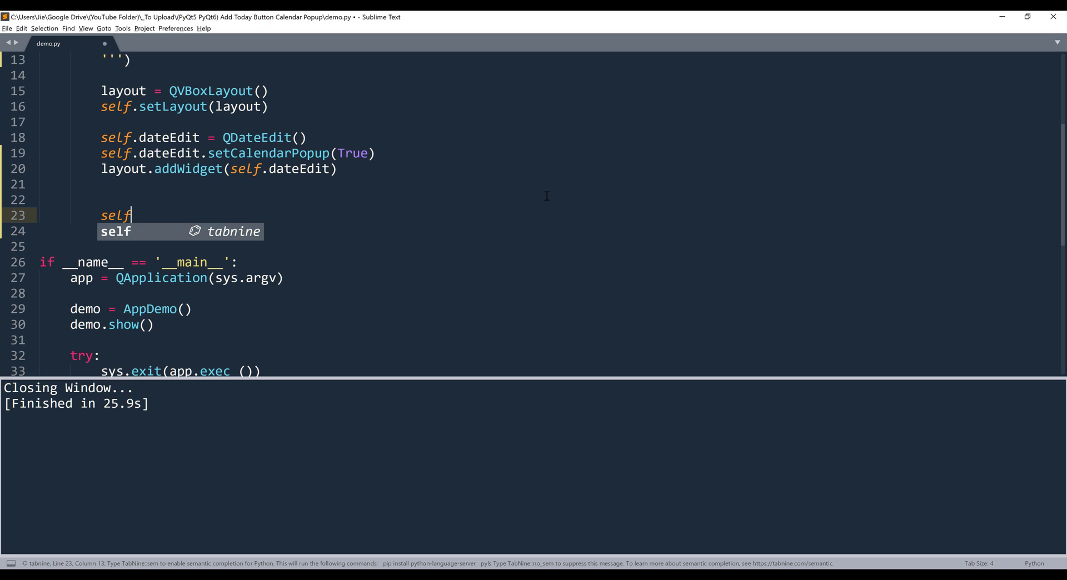
text(.)
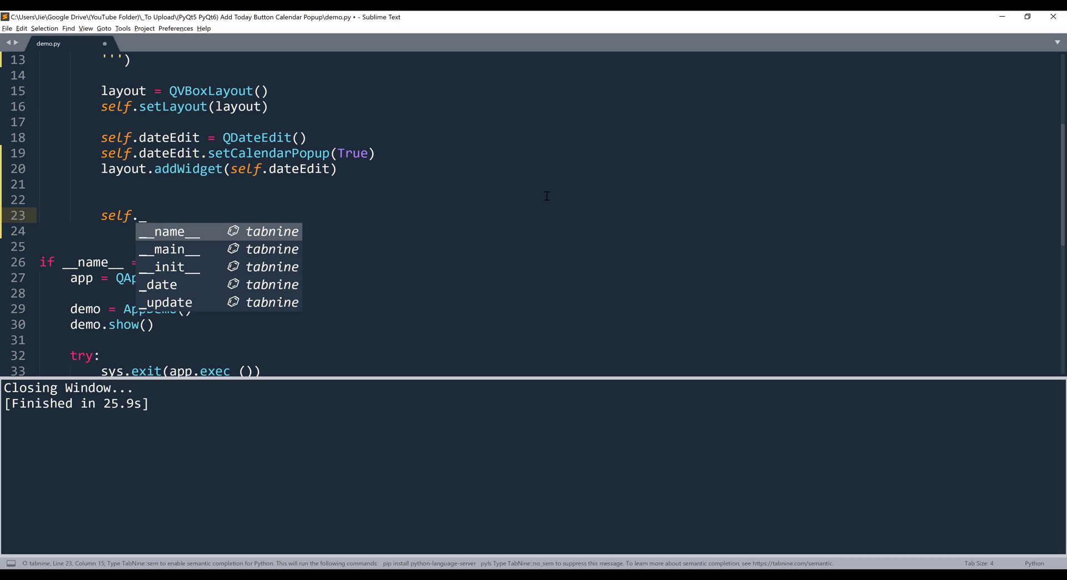
text(_today_butt)
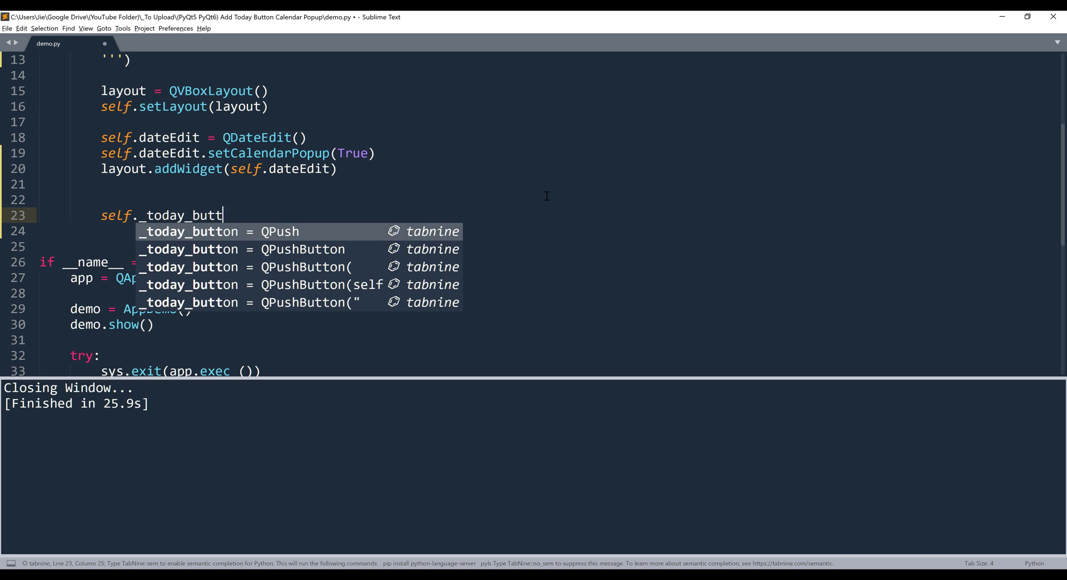
text(on = QPushButton('T)
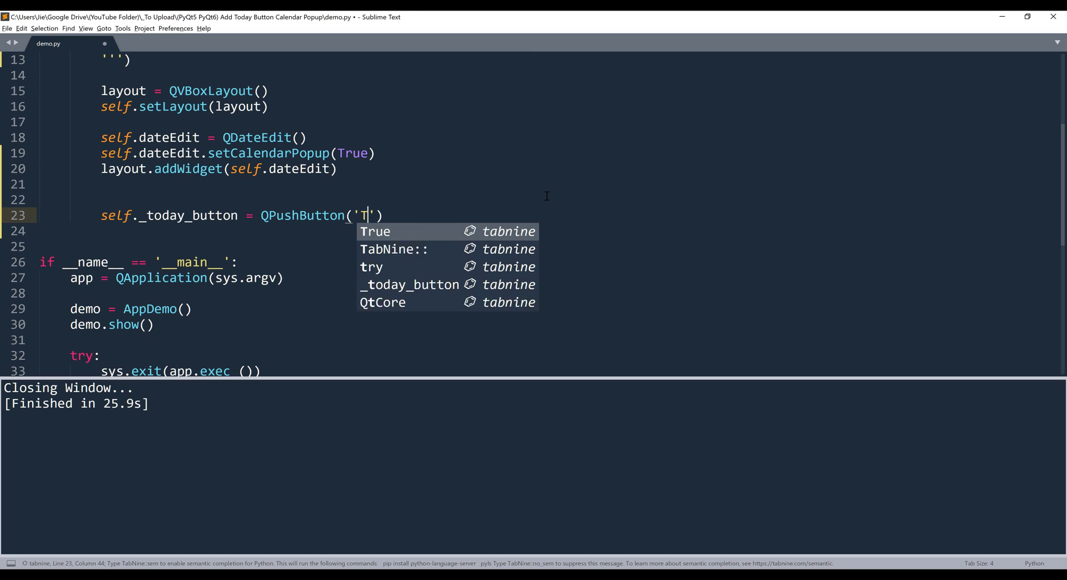
text(oday)
click(546, 231)
text(se)
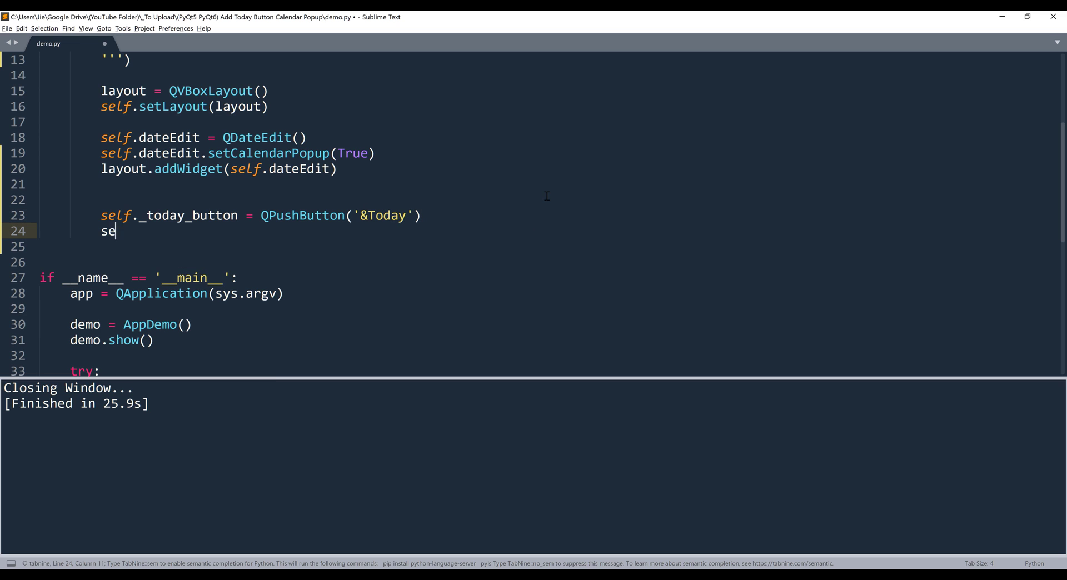
text(lf.)
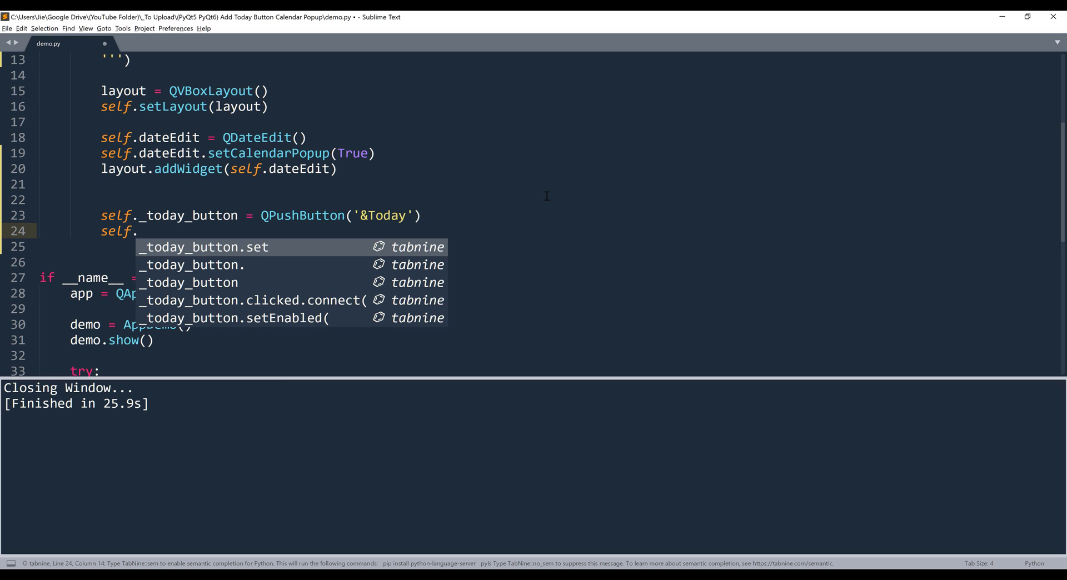
key(Escape)
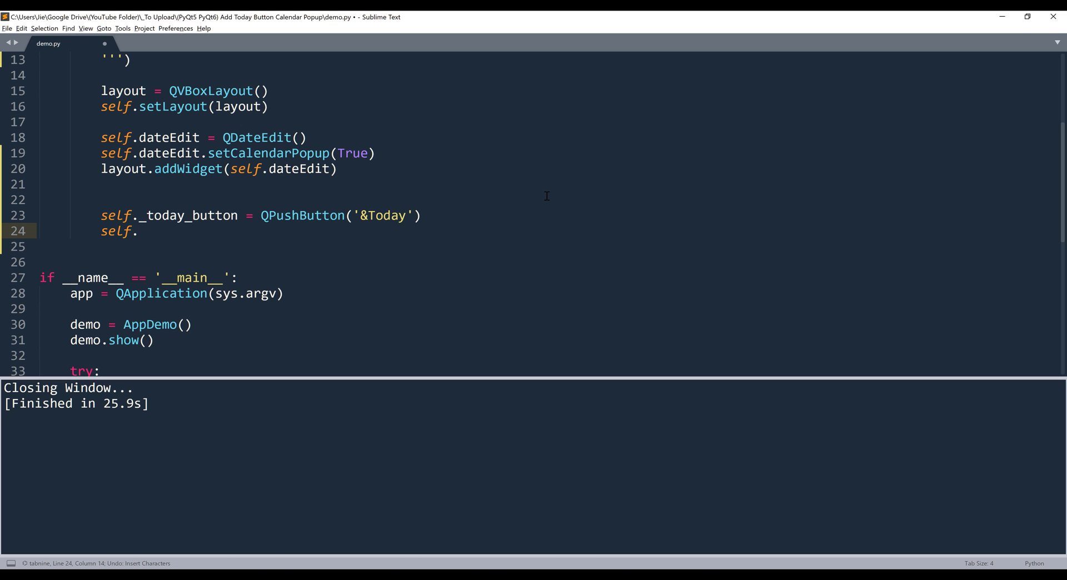
- Add self._today_button to self.dateEdit.calendarWidget().layout() with addWidget
text(dateEd)
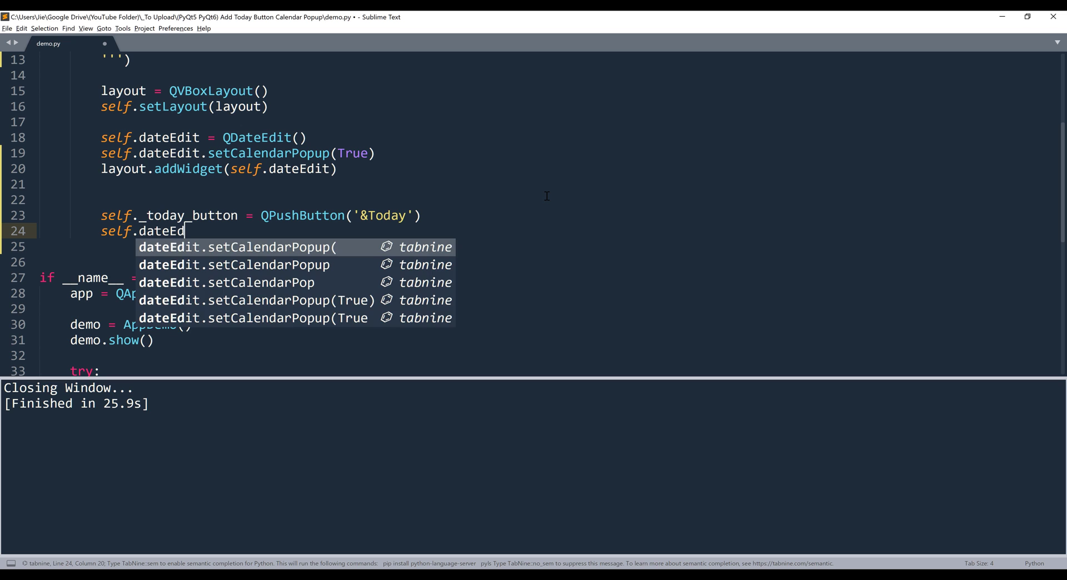
text(it.)
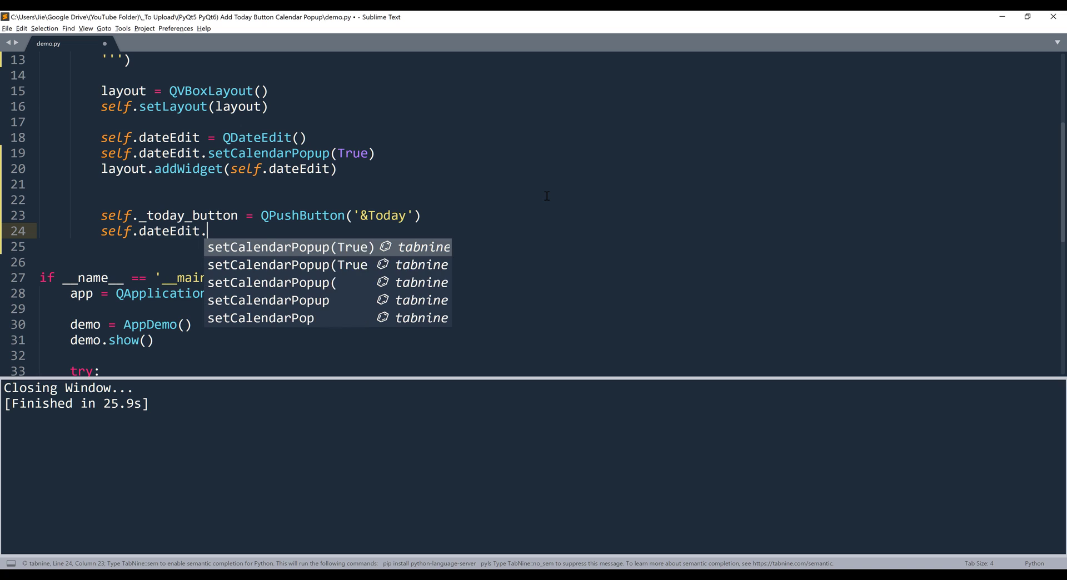
text(calendar)
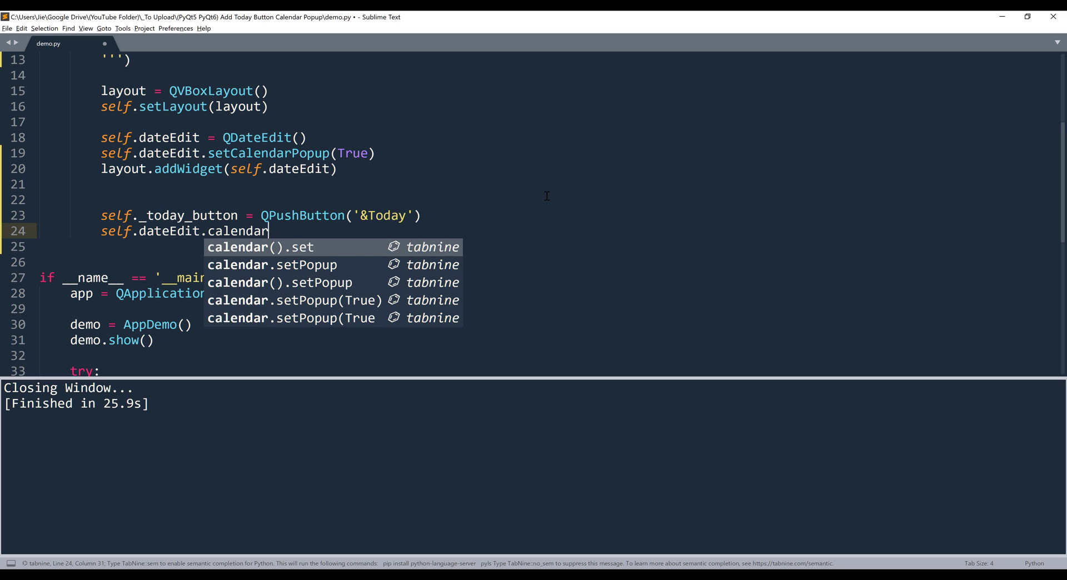
text(Widget())
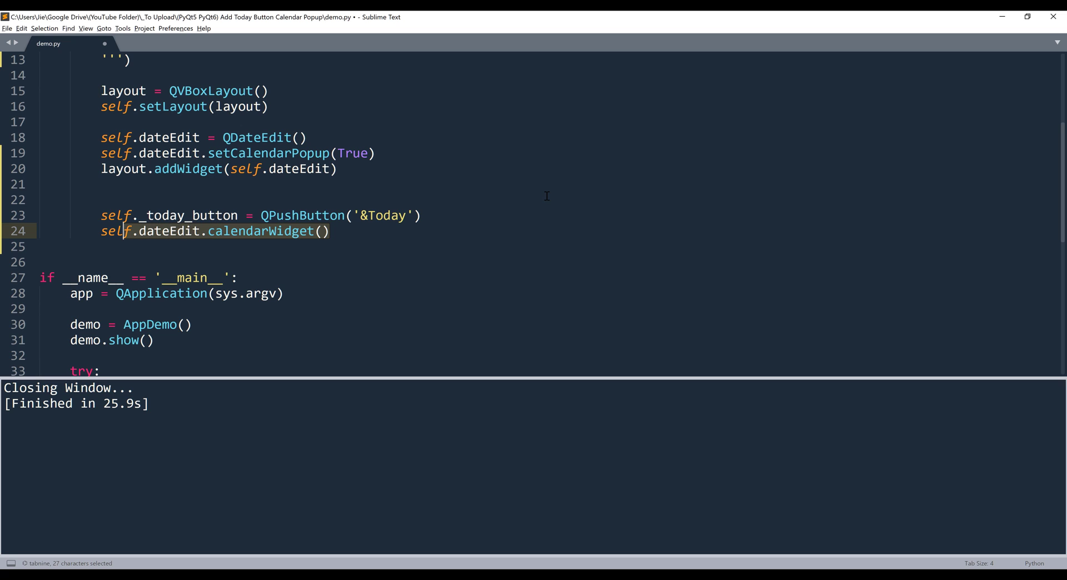
text(.layout)
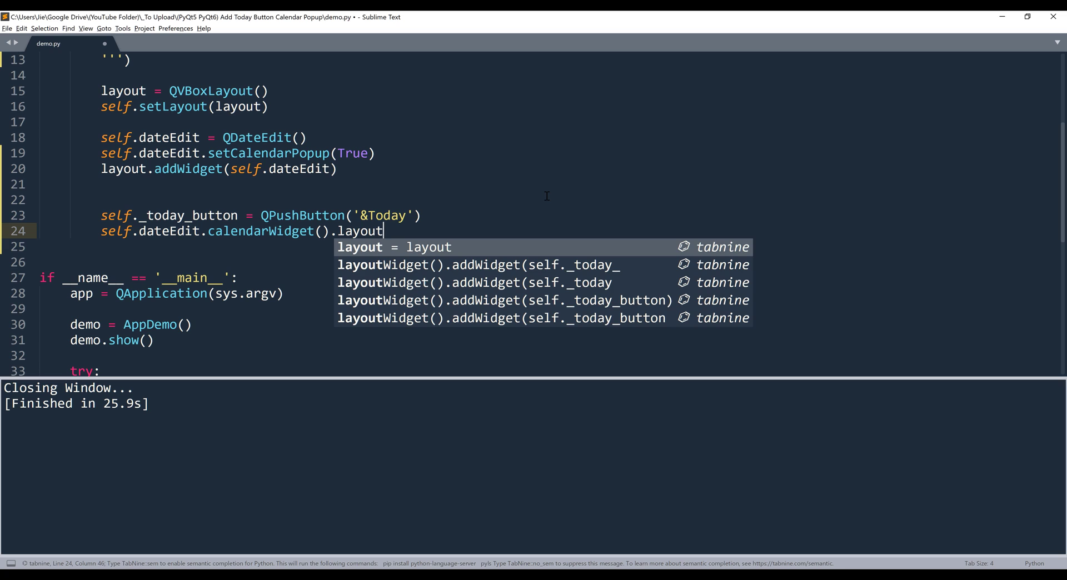
text(().addWidget()
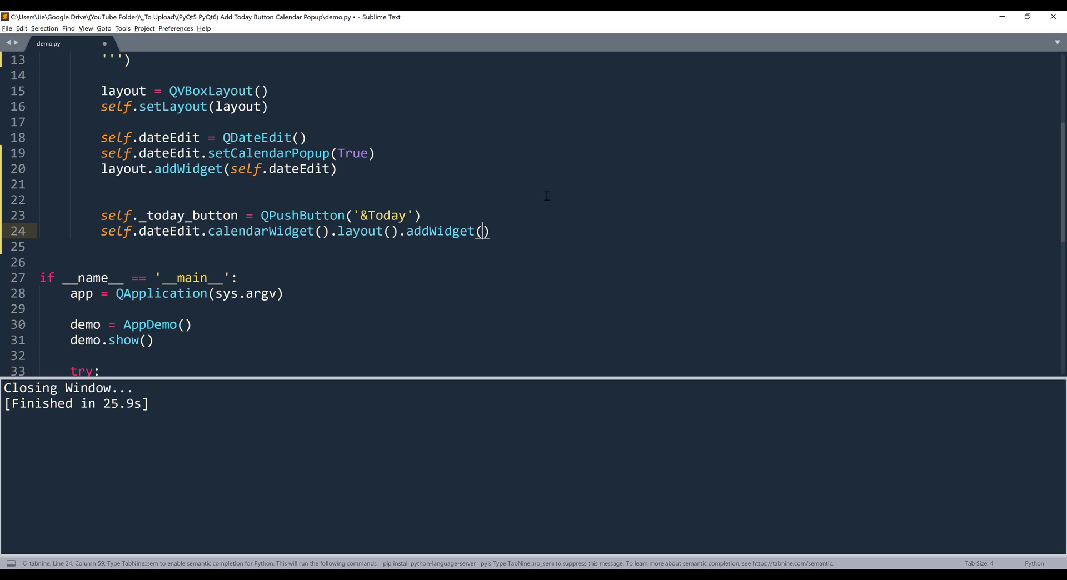
text(self._today_button)
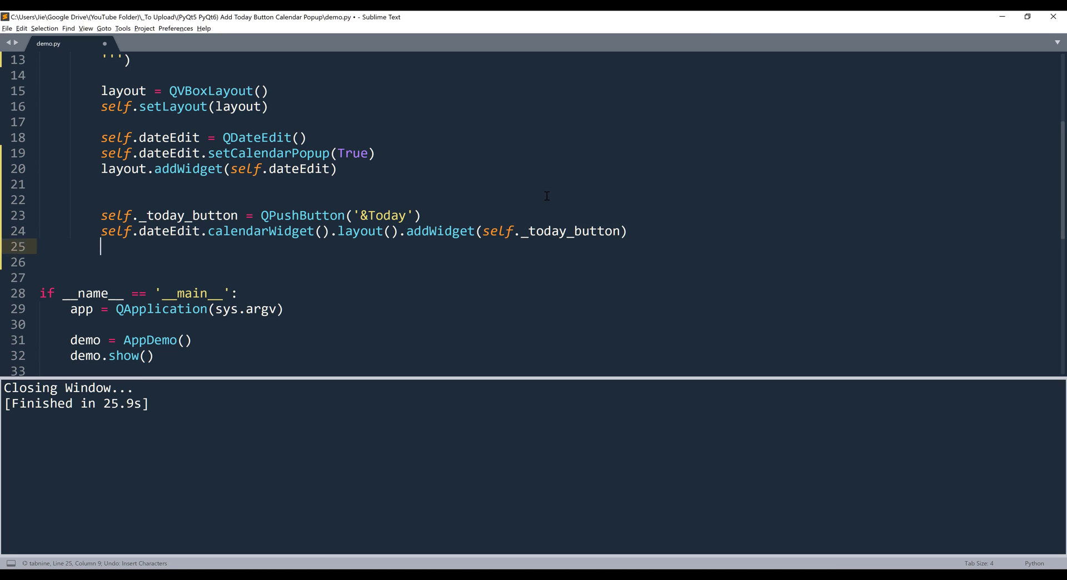
key(enter)
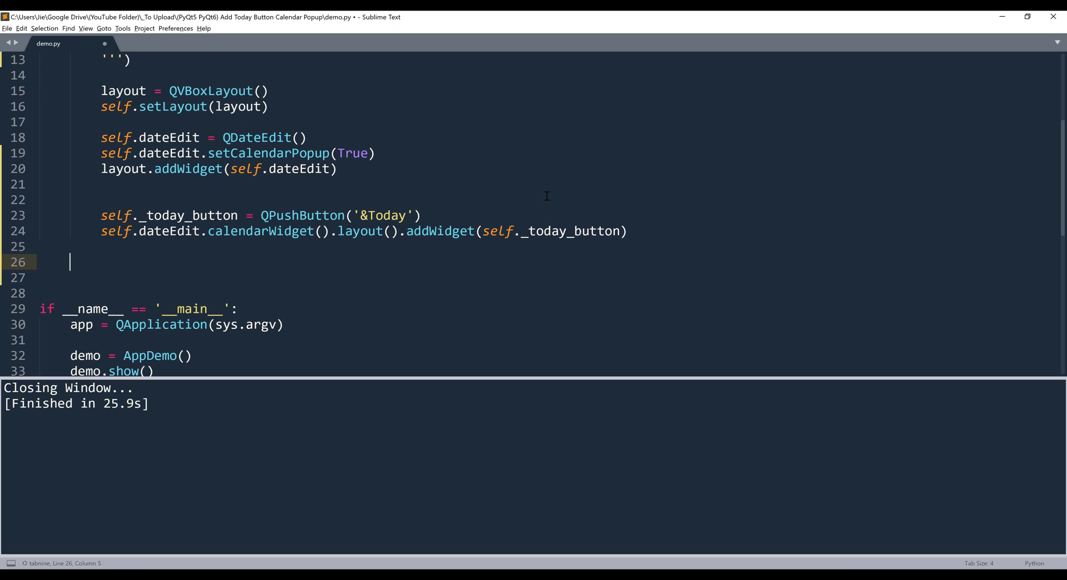
- Define setToday(self) with today = QDate().currentDate()
text(def set)
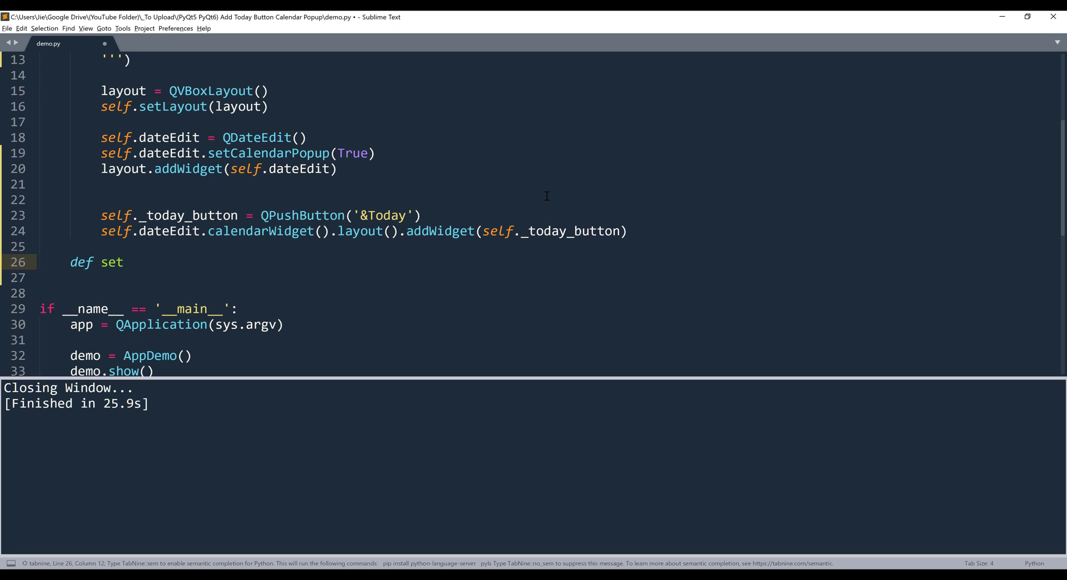
text(Today())
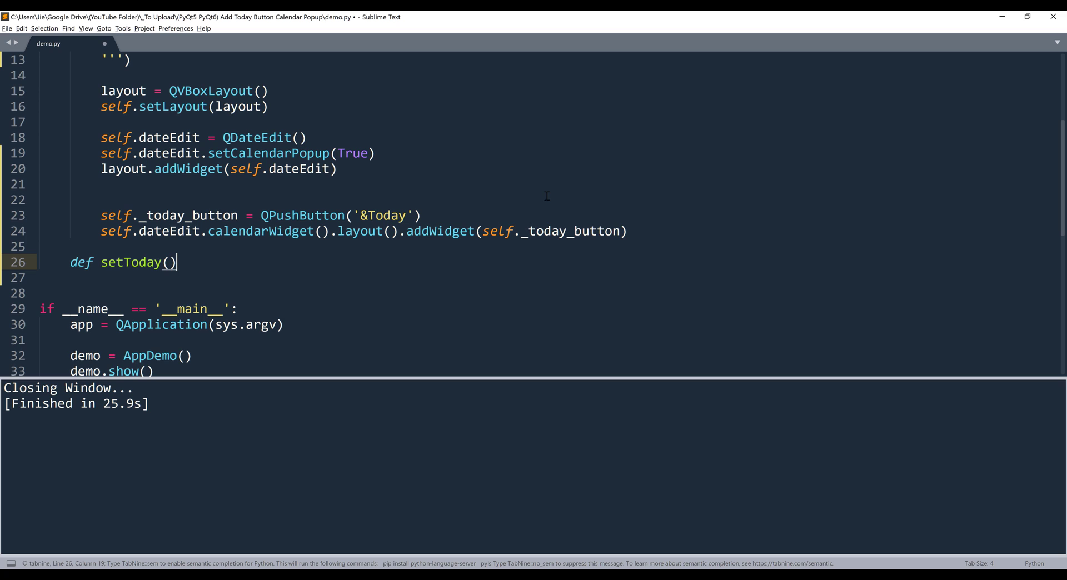
text(self)
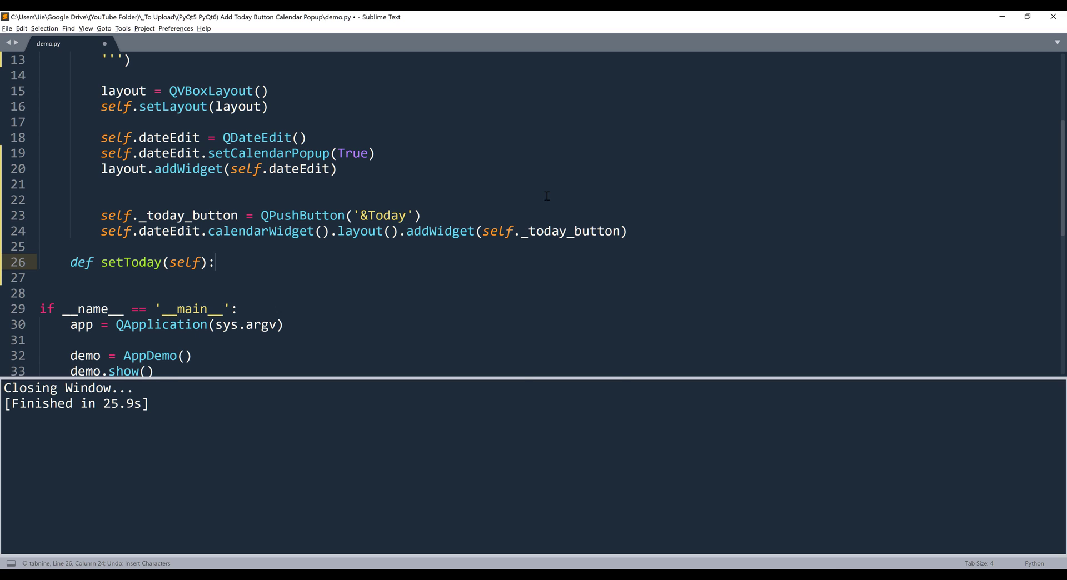
key(enter)
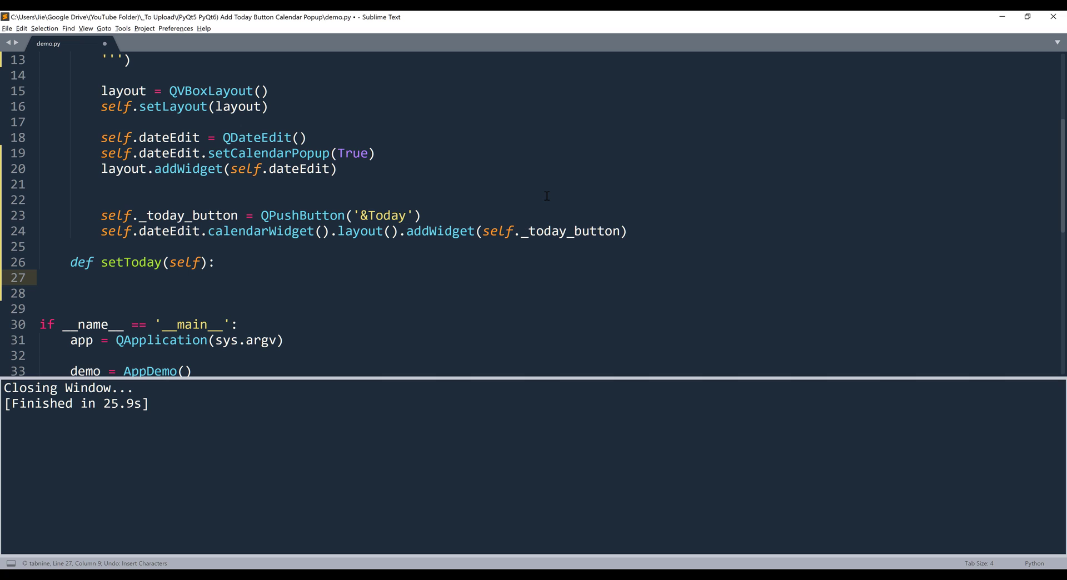
text(today =)
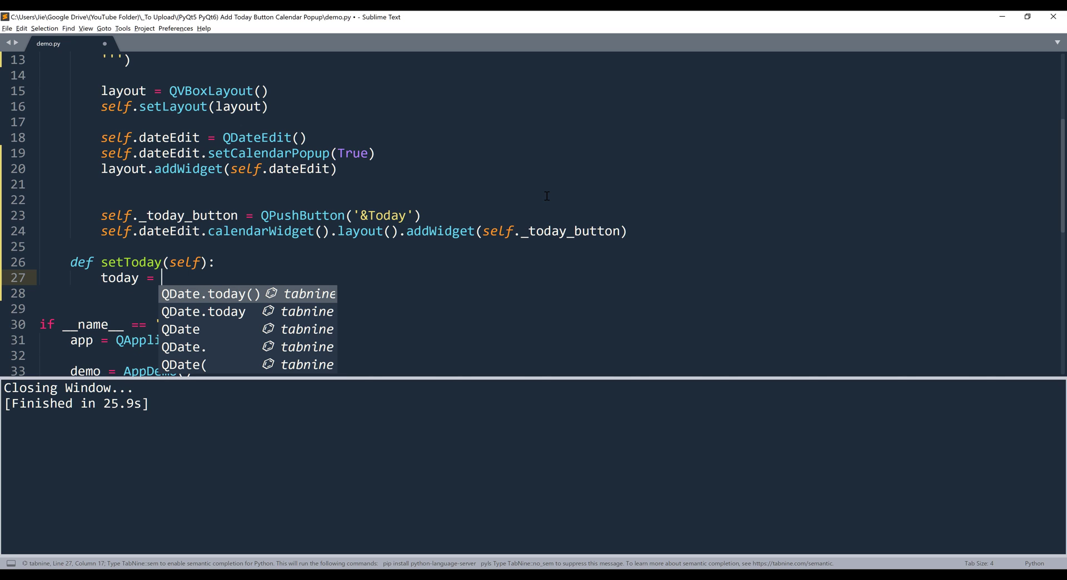
key(escape)
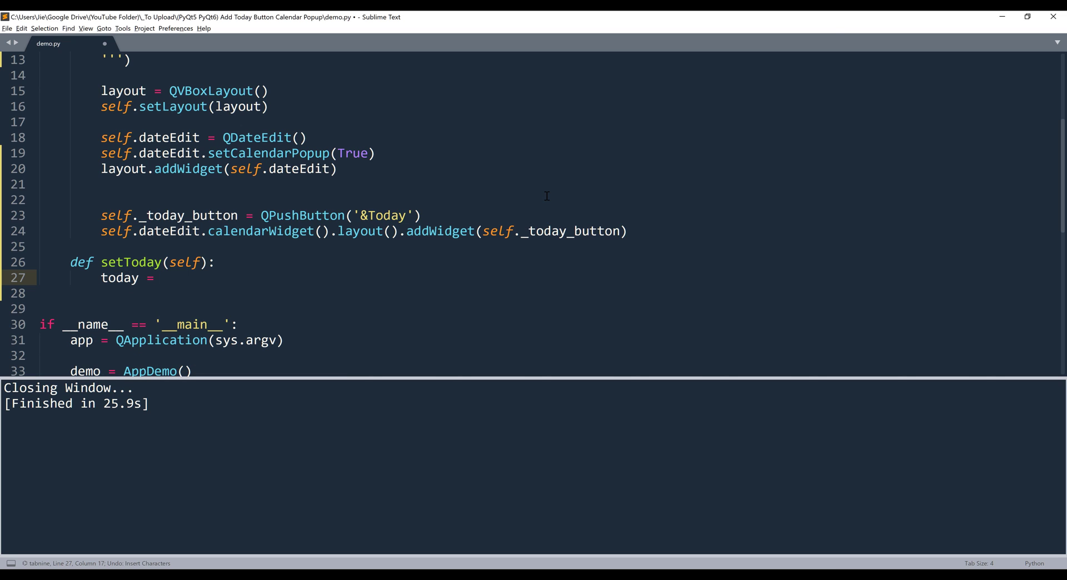
text(QD)
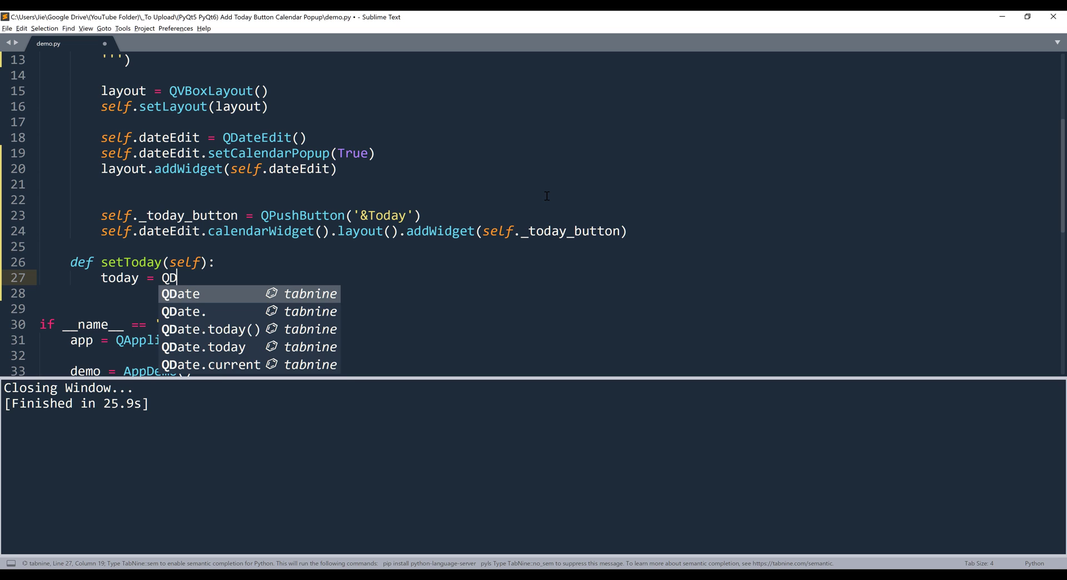
text(ate().currentDate()
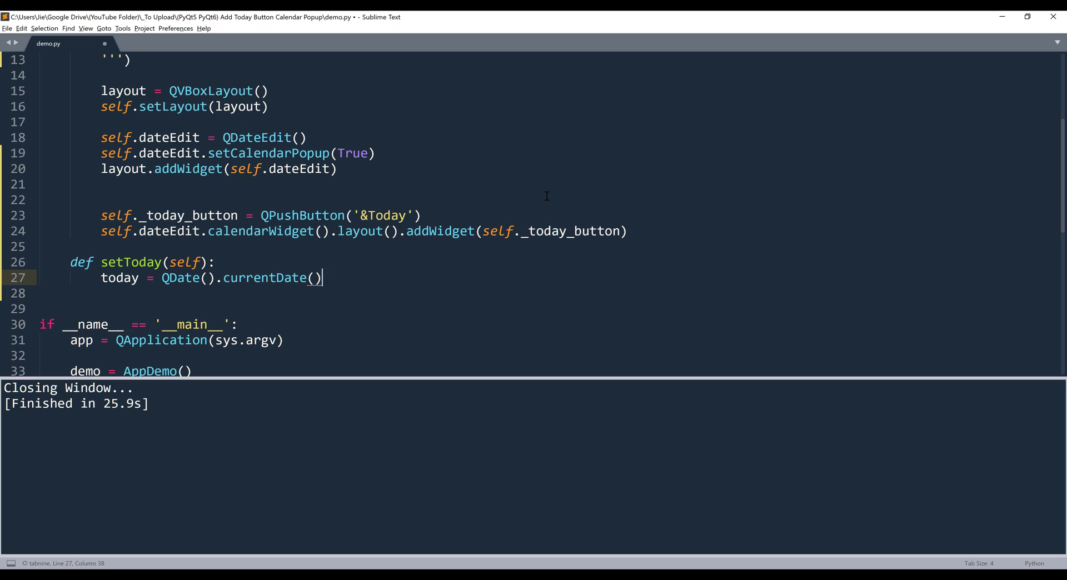
- Set the date edit's calendar selected date to today via setSelectedDate
text(self.)
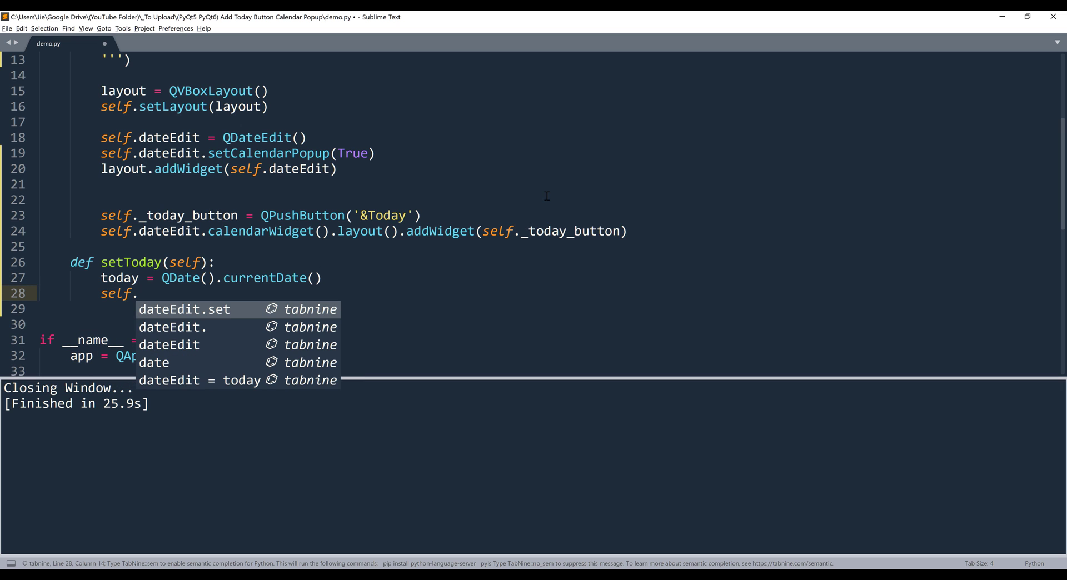
text(dateEdit.)
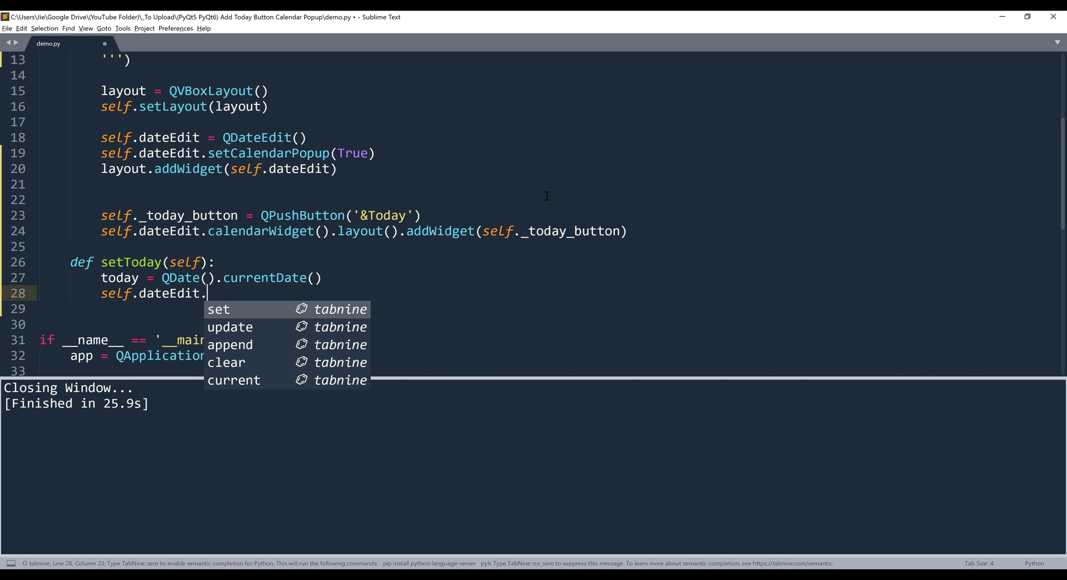
text(calendarWidget())
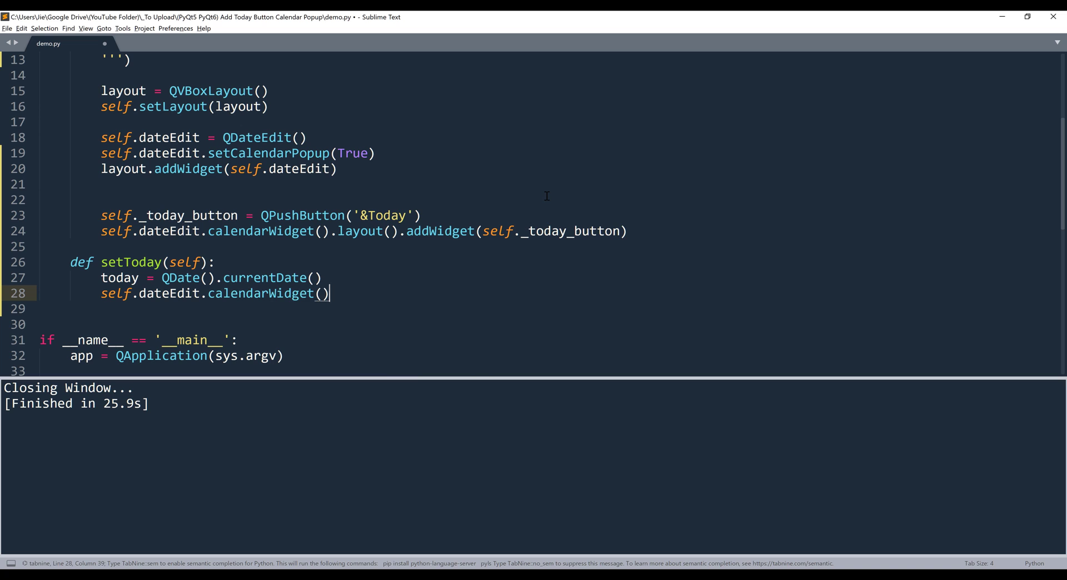
text(.setSelectedDate(today)
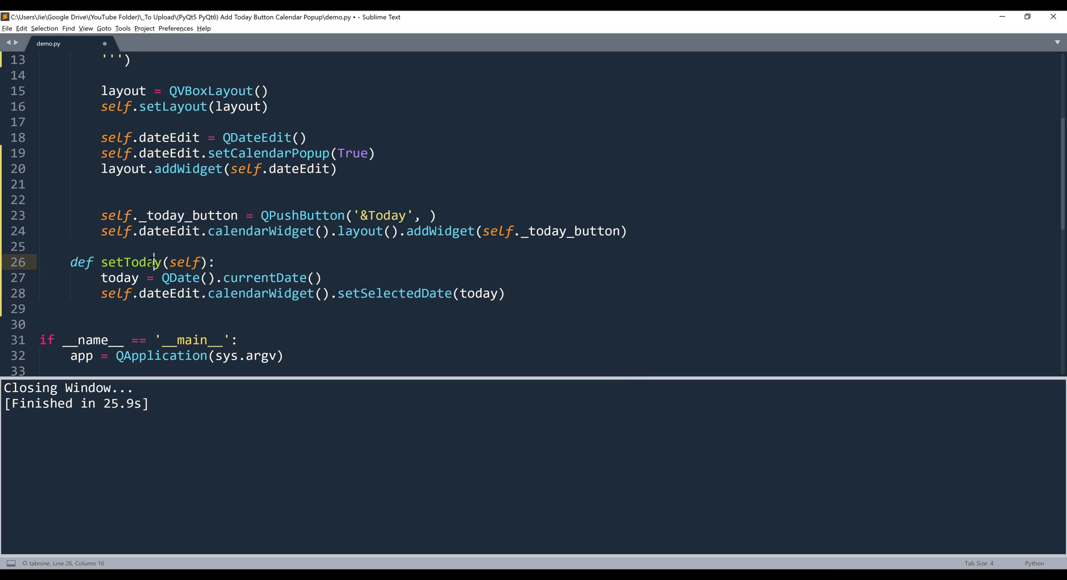
- Connect the Today button's clicked signal to self.setToday and run the script
double_click(129, 262)
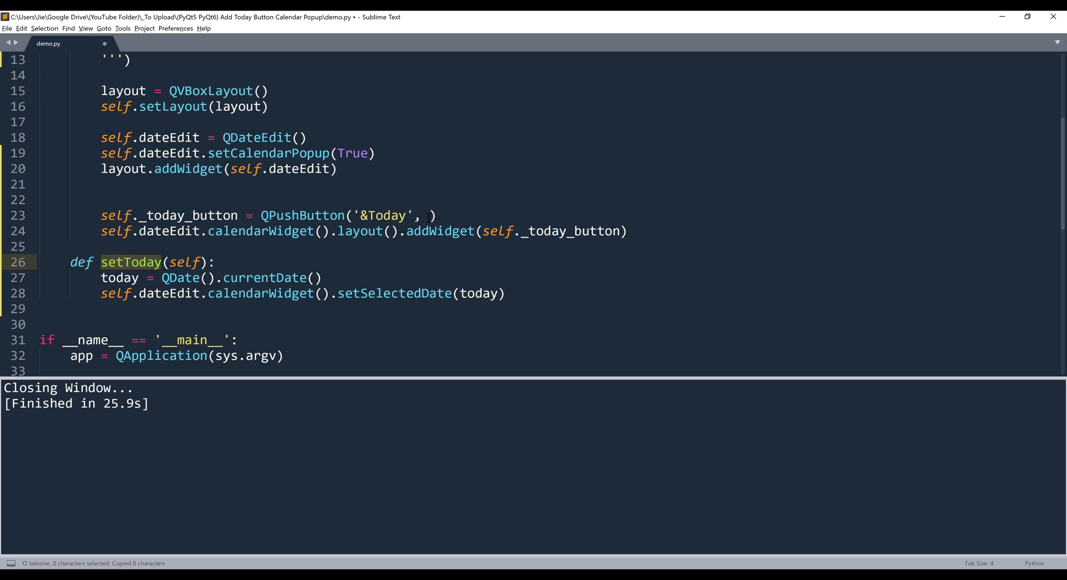
text(clicked=self.setToday)
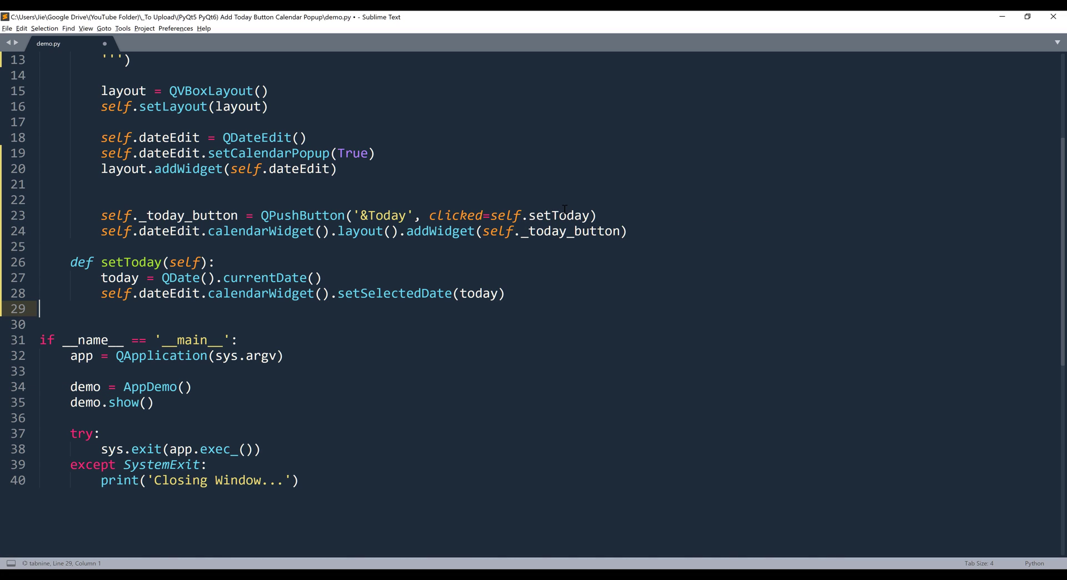
key(ctrl+b)
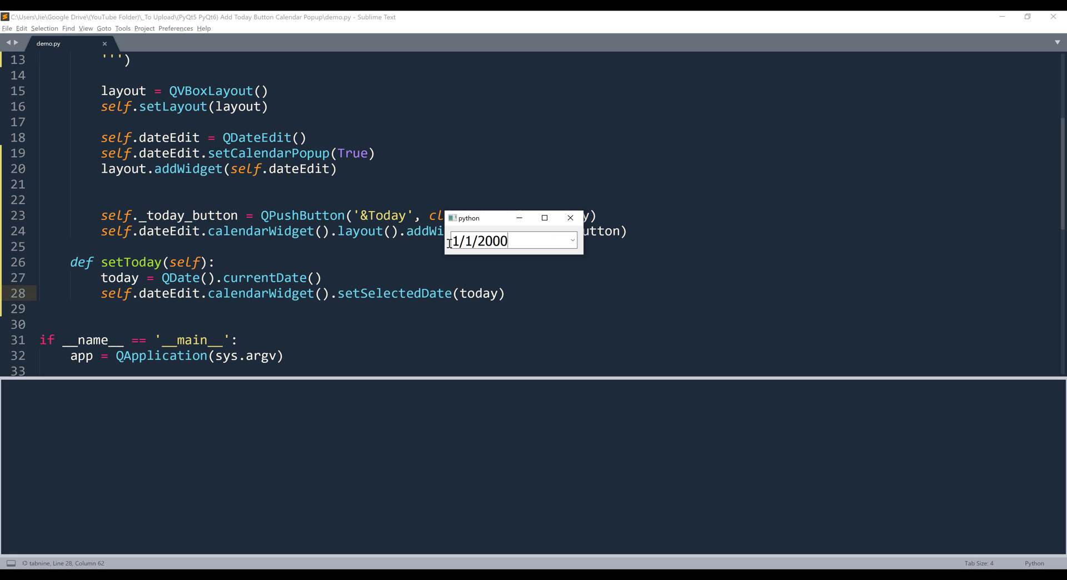
- Select the 1/1/2000 date in the running test window's date field
triple_click(477, 242)
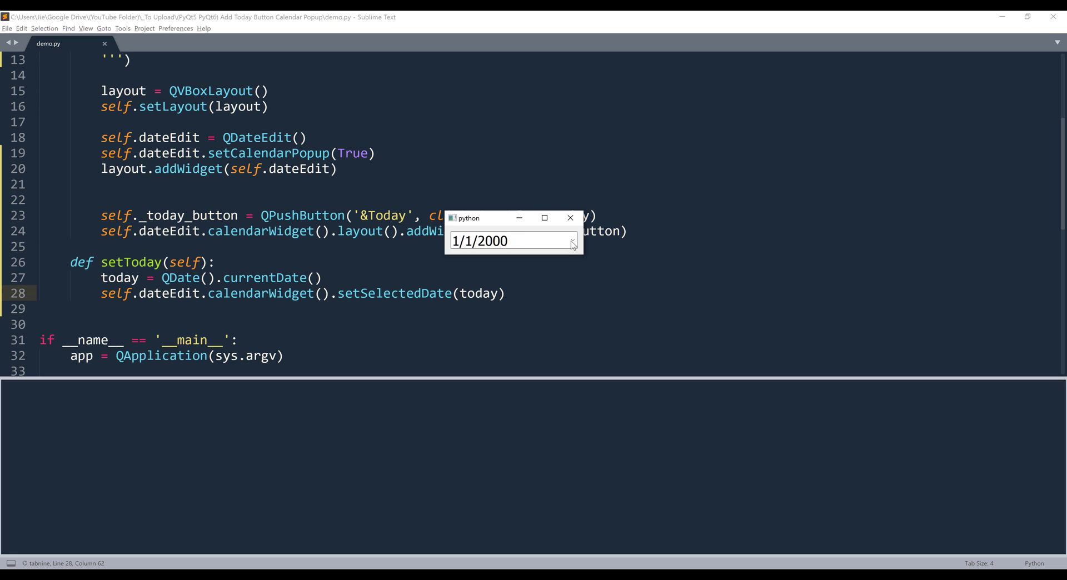
- Use the calendar popup's Today button so the date field jumps to 12/27/2021
click(572, 240)
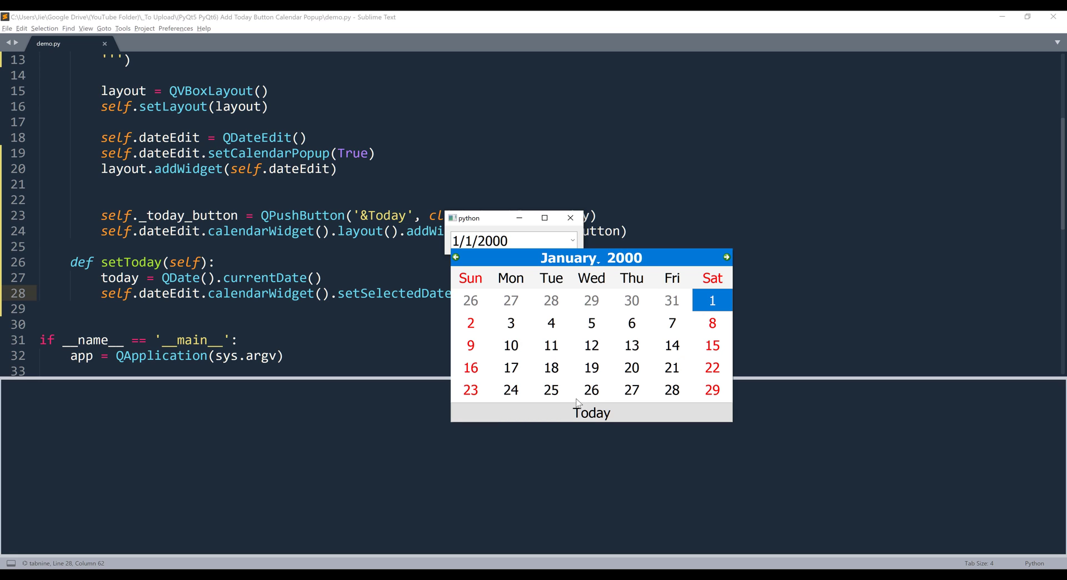
mouse_move(590, 412)
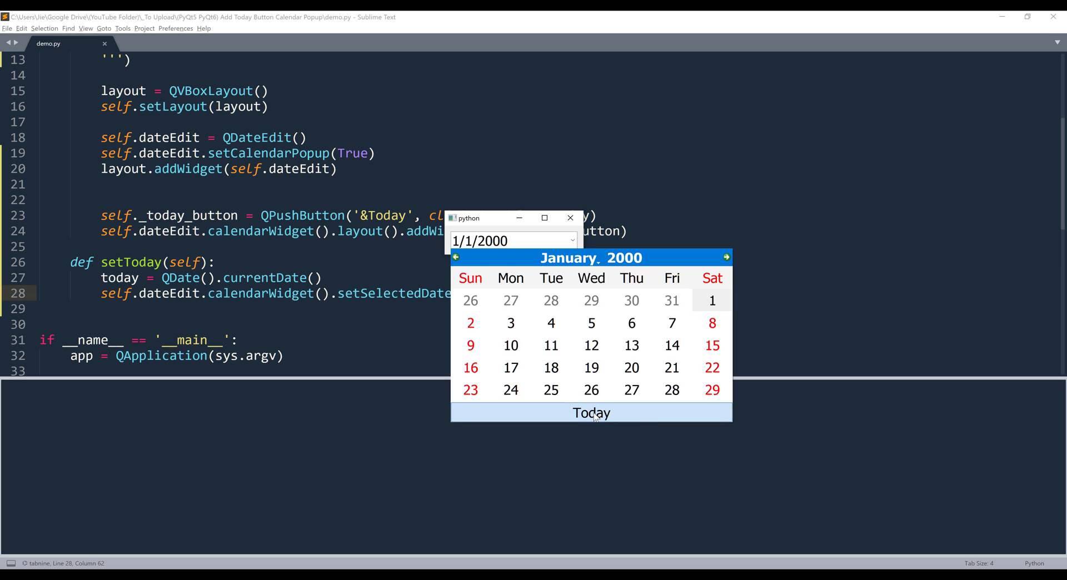
click(590, 412)
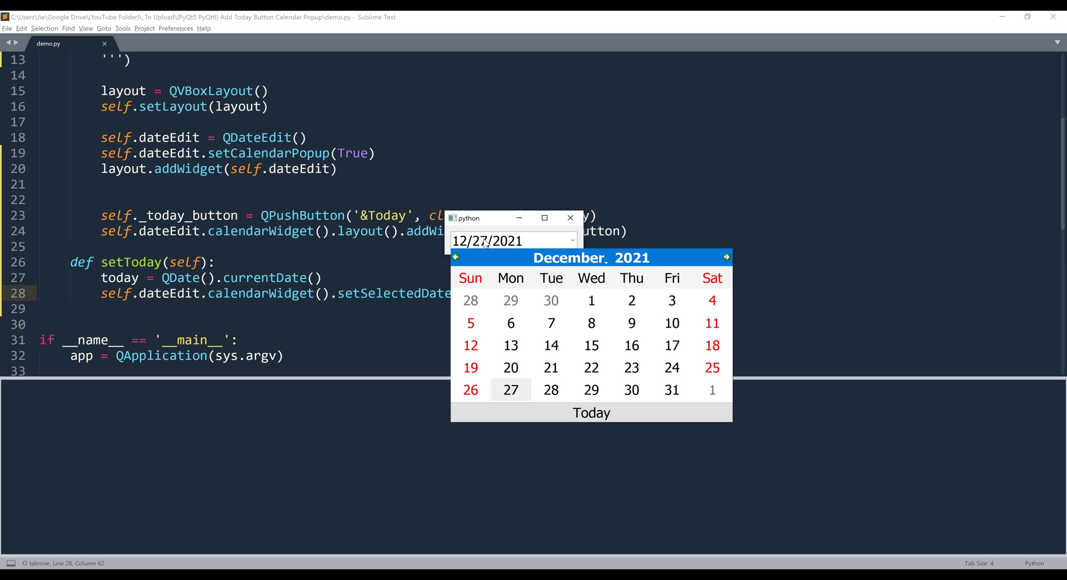
mouse_move(590, 481)
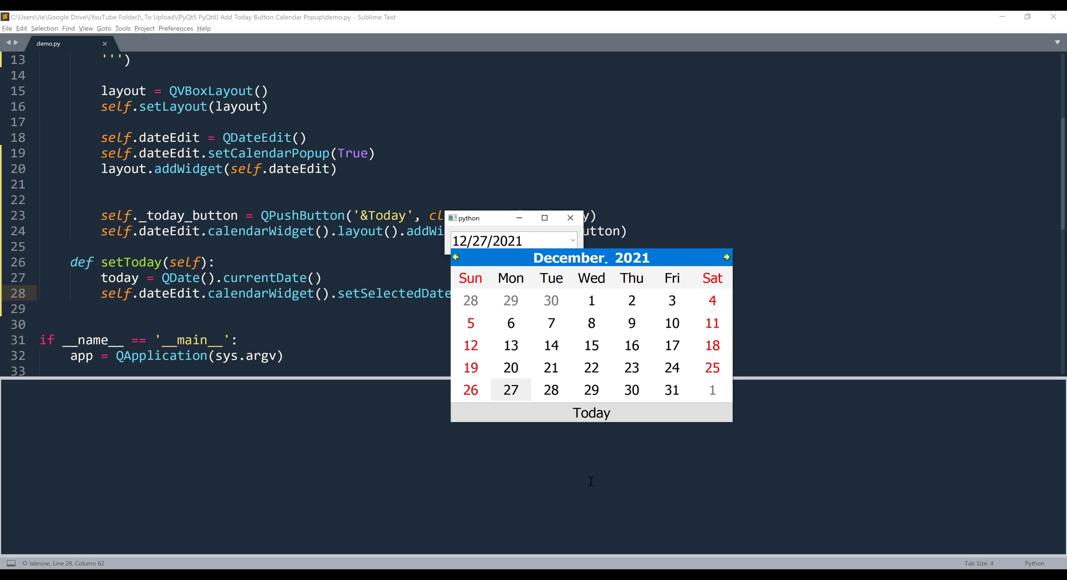